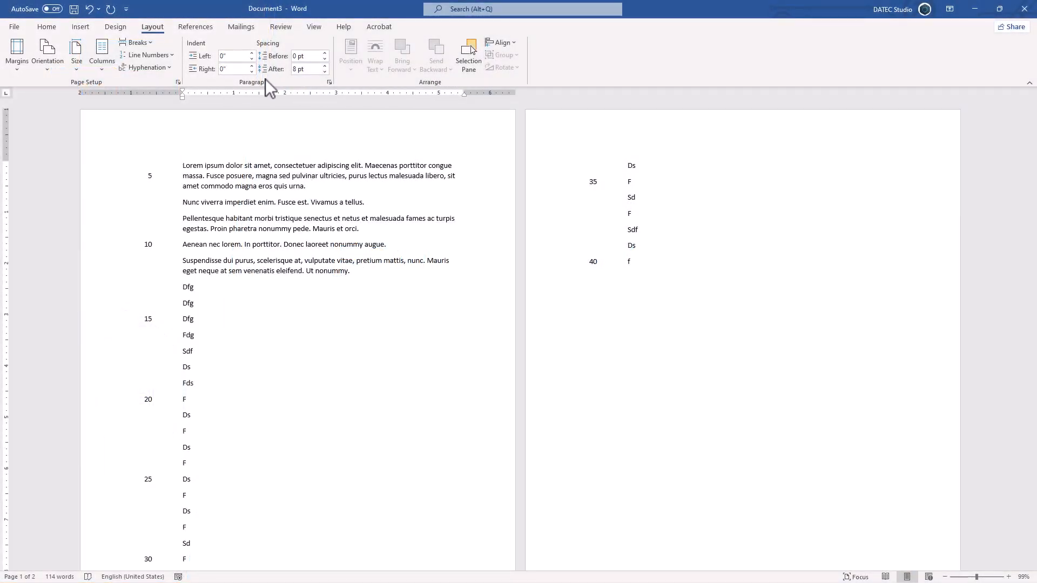
{"action": "mouse_move", "coordinate": [195, 26]}
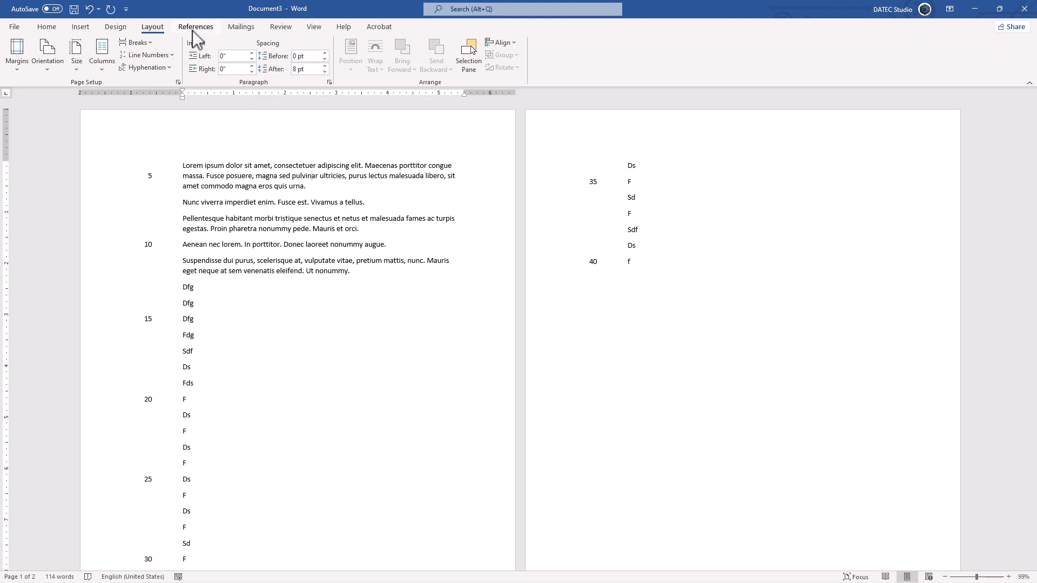
- Switch the ribbon to the References tab to show the footnote and citation tools
{"action": "left_click", "coordinate": [196, 26]}
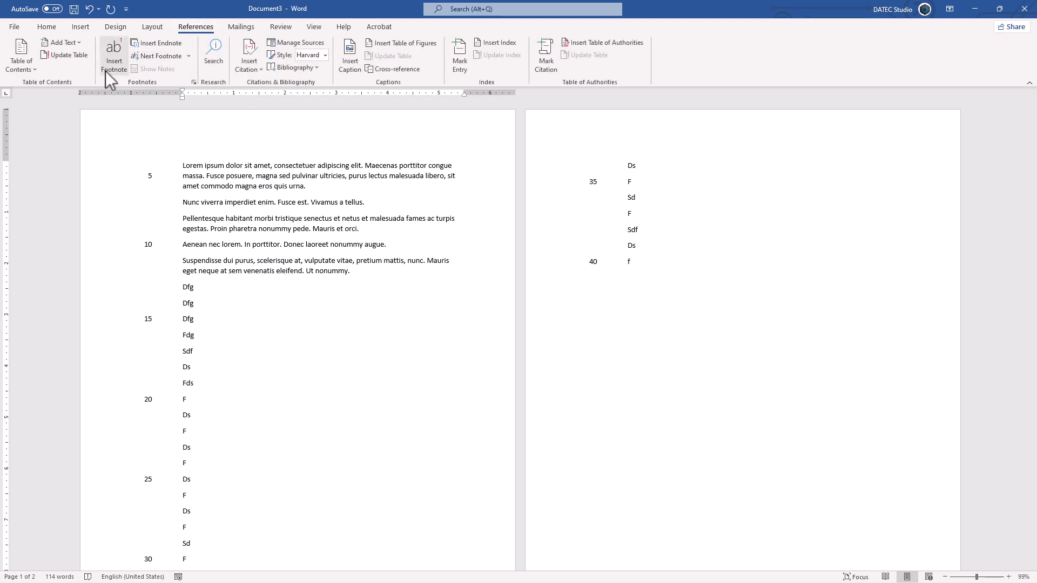
{"action": "mouse_move", "coordinate": [147, 86]}
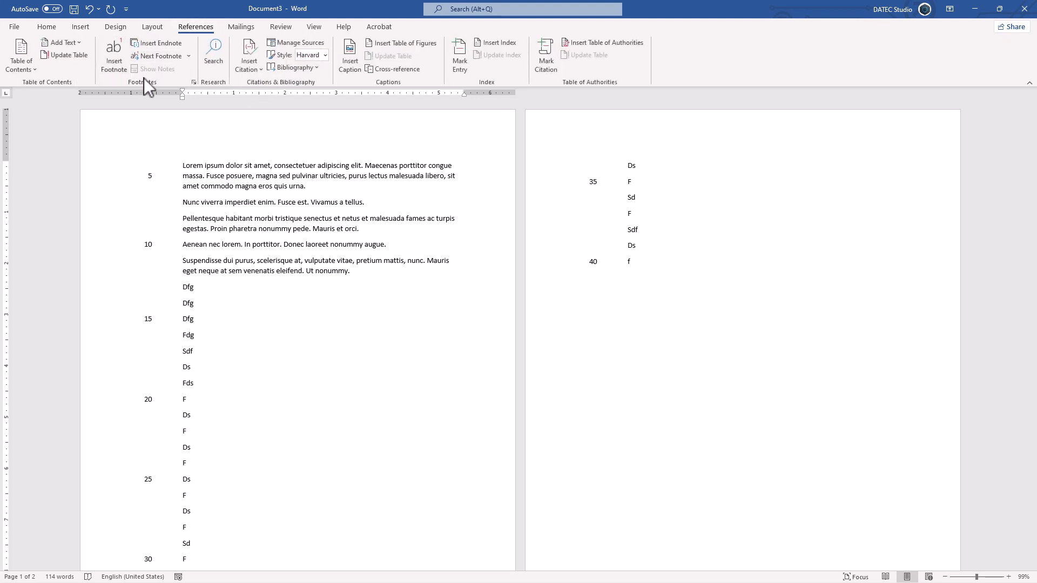
{"action": "mouse_move", "coordinate": [289, 92]}
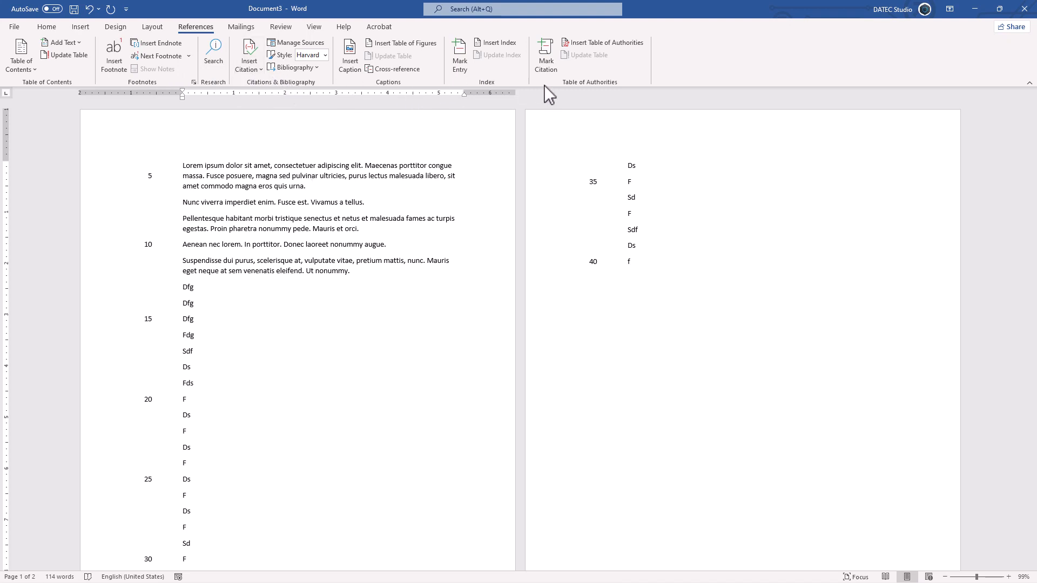
{"action": "mouse_move", "coordinate": [135, 103]}
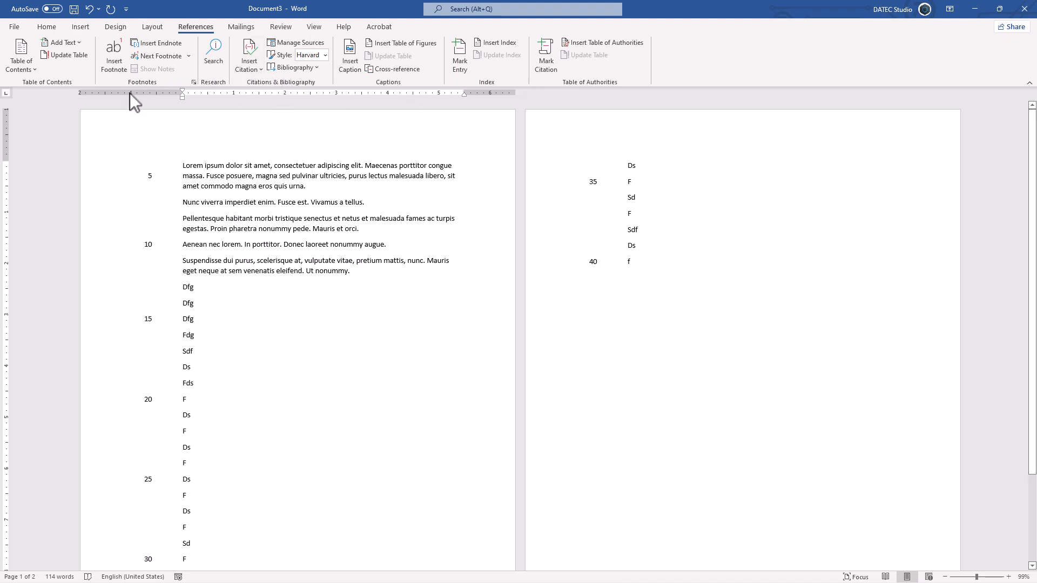
{"action": "left_click", "coordinate": [20, 55]}
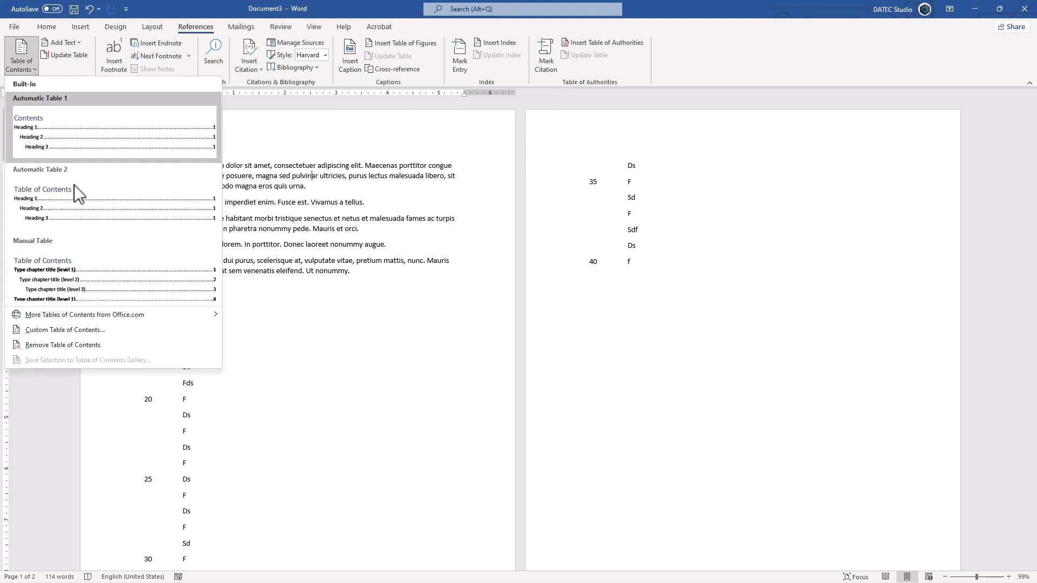
{"action": "mouse_move", "coordinate": [100, 262]}
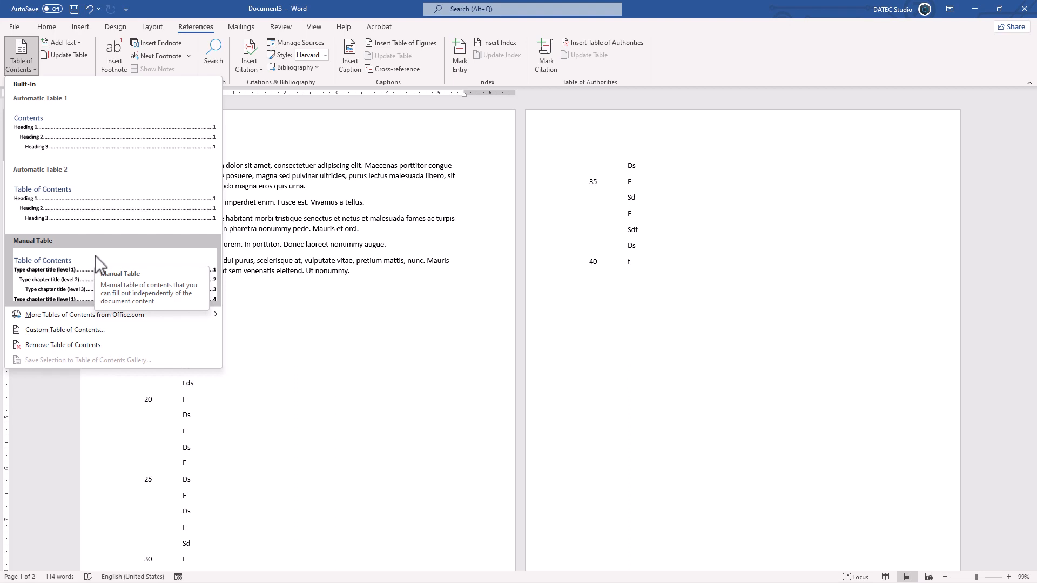
{"action": "mouse_move", "coordinate": [91, 283]}
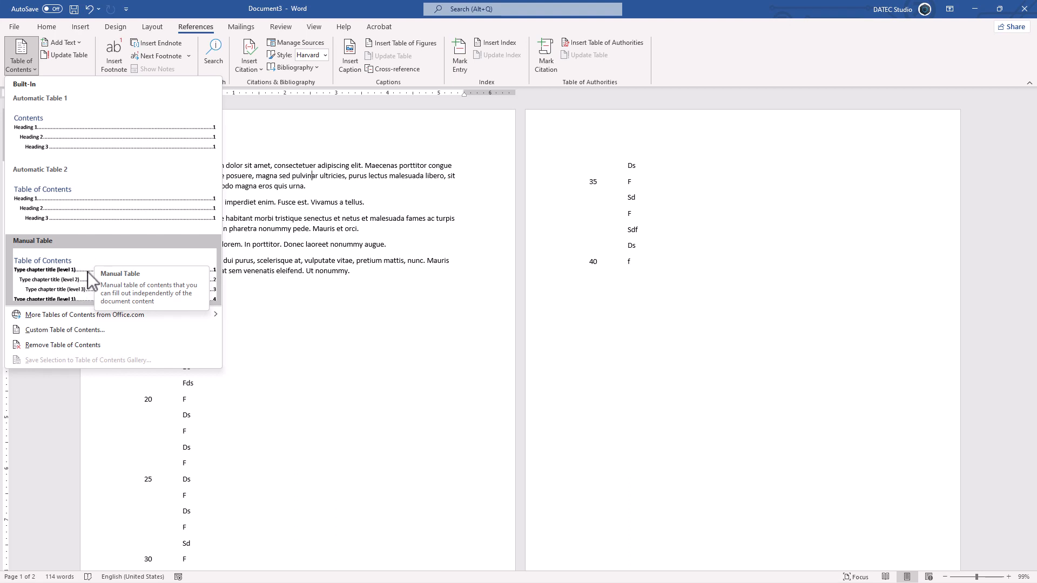
{"action": "mouse_move", "coordinate": [89, 307]}
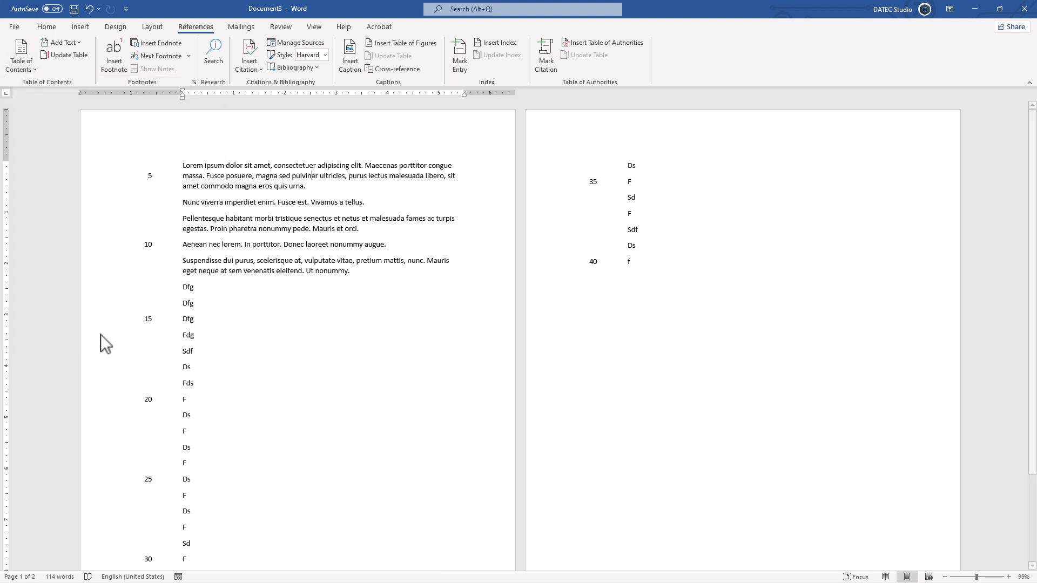
{"action": "left_click", "coordinate": [21, 54]}
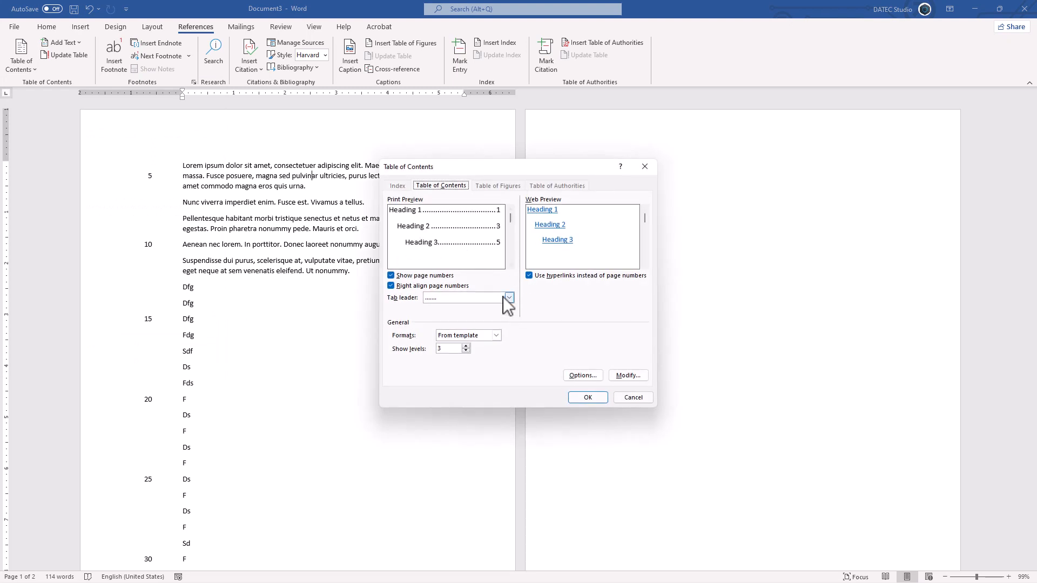
{"action": "left_click", "coordinate": [581, 375]}
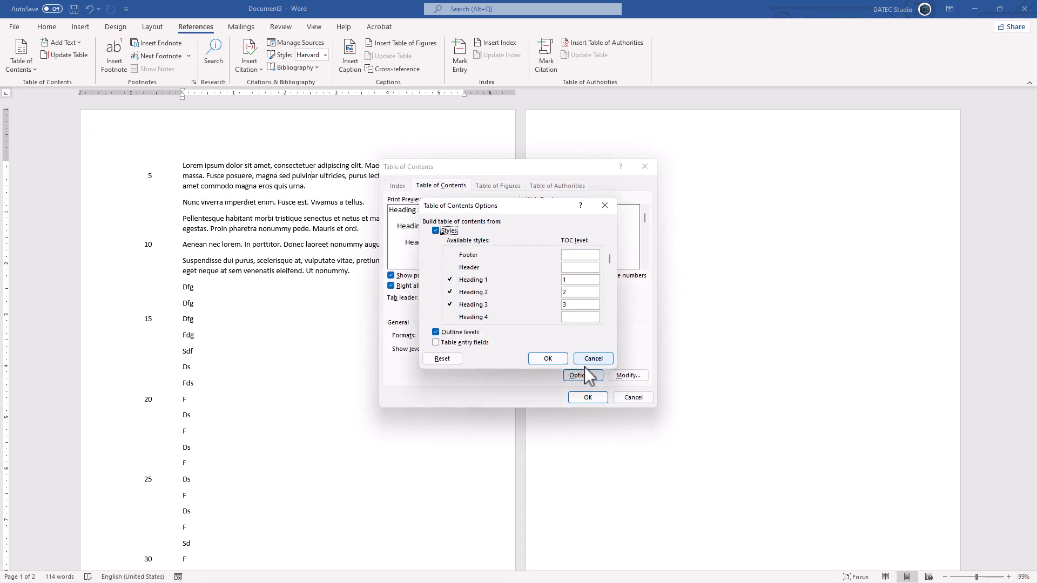
{"action": "left_click", "coordinate": [627, 375]}
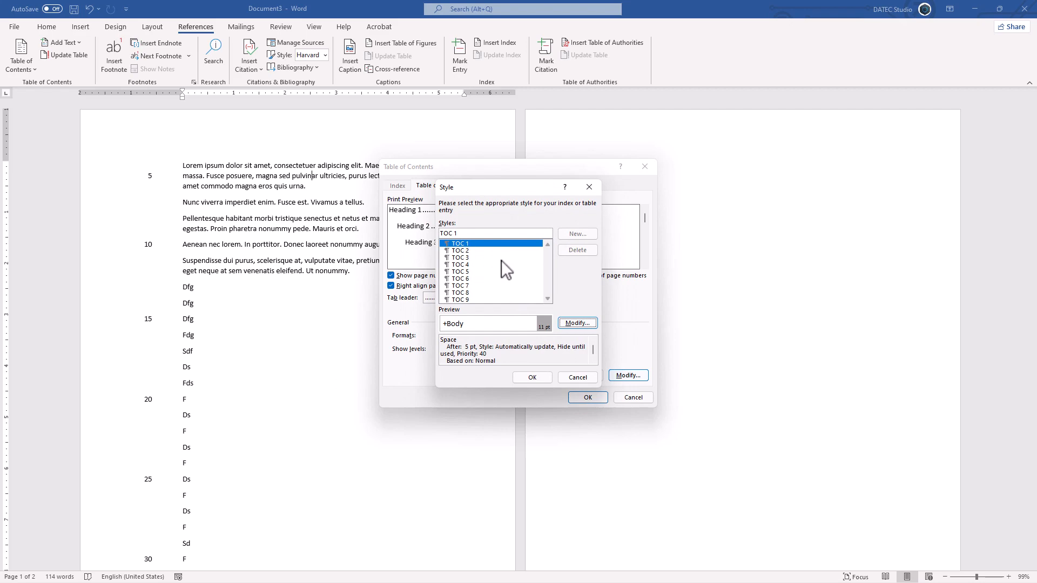
{"action": "mouse_move", "coordinate": [515, 263]}
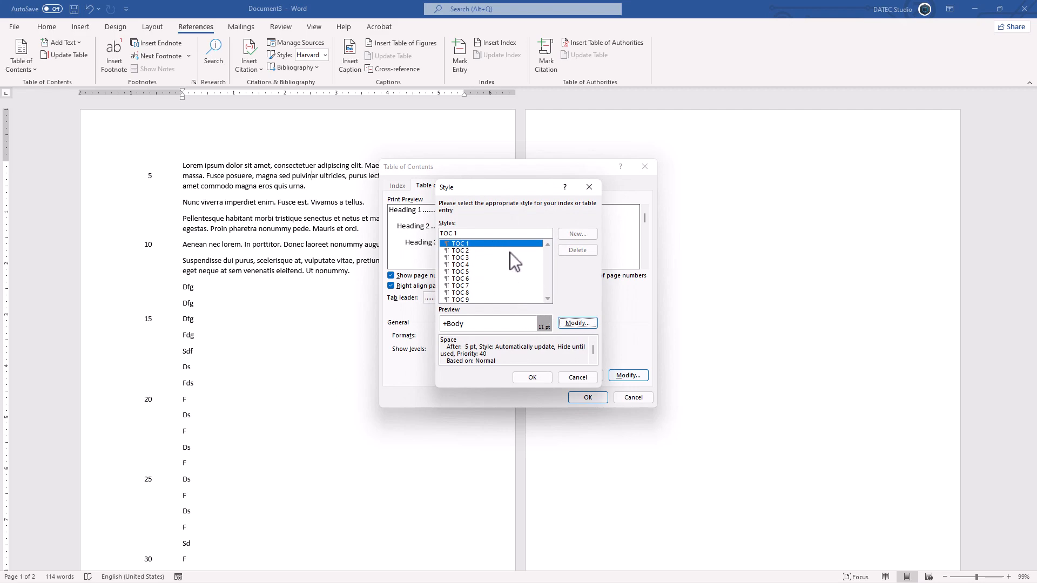
{"action": "left_click", "coordinate": [577, 323]}
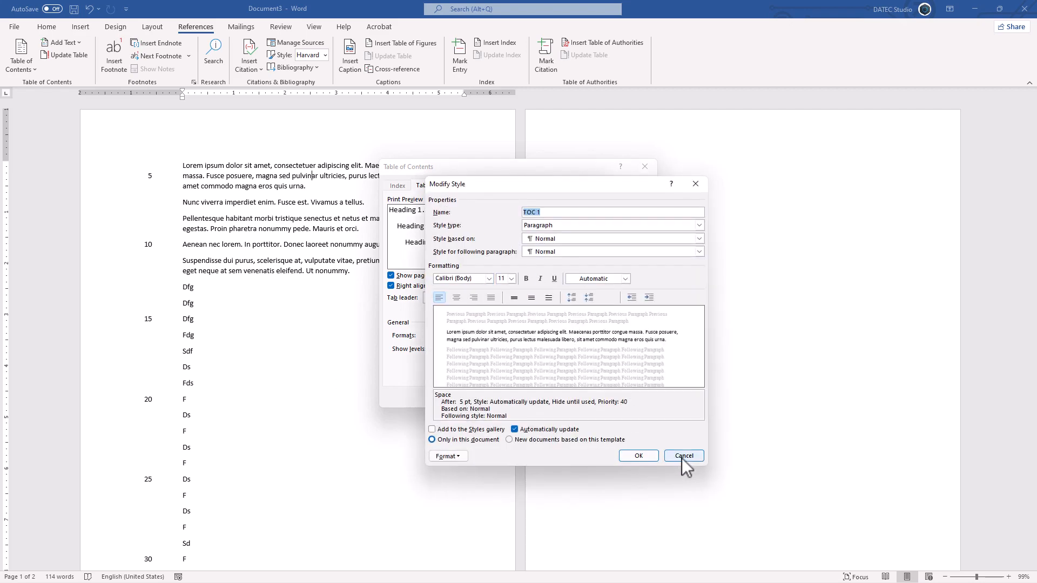
{"action": "left_click", "coordinate": [684, 456]}
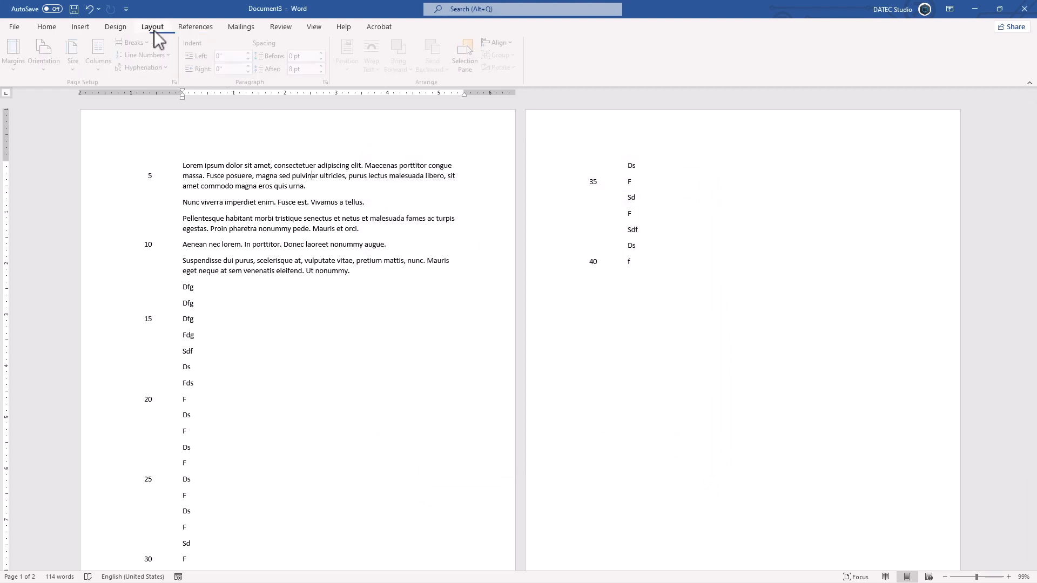
{"action": "left_click", "coordinate": [144, 54]}
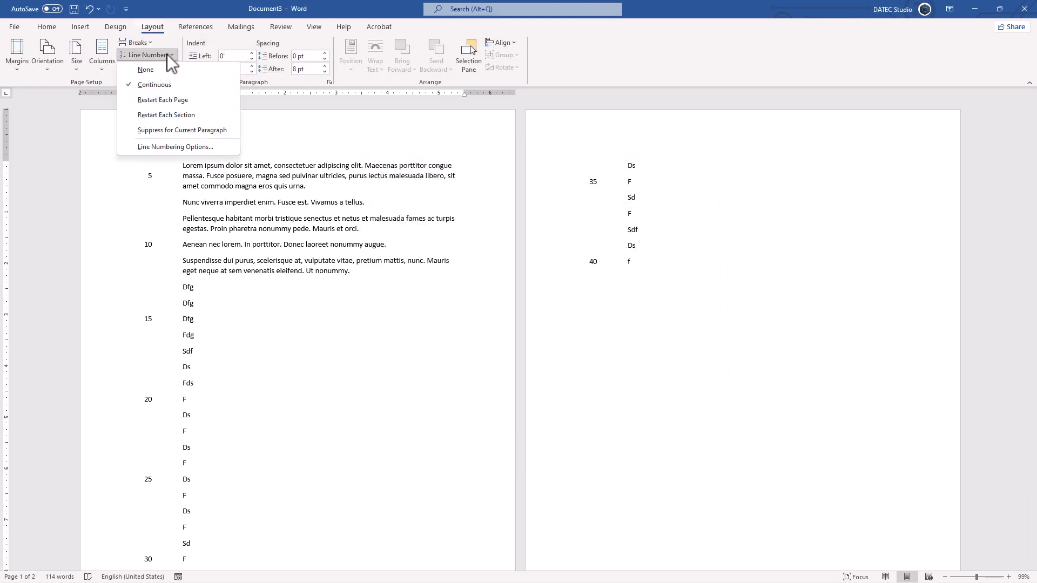
{"action": "left_click", "coordinate": [175, 146]}
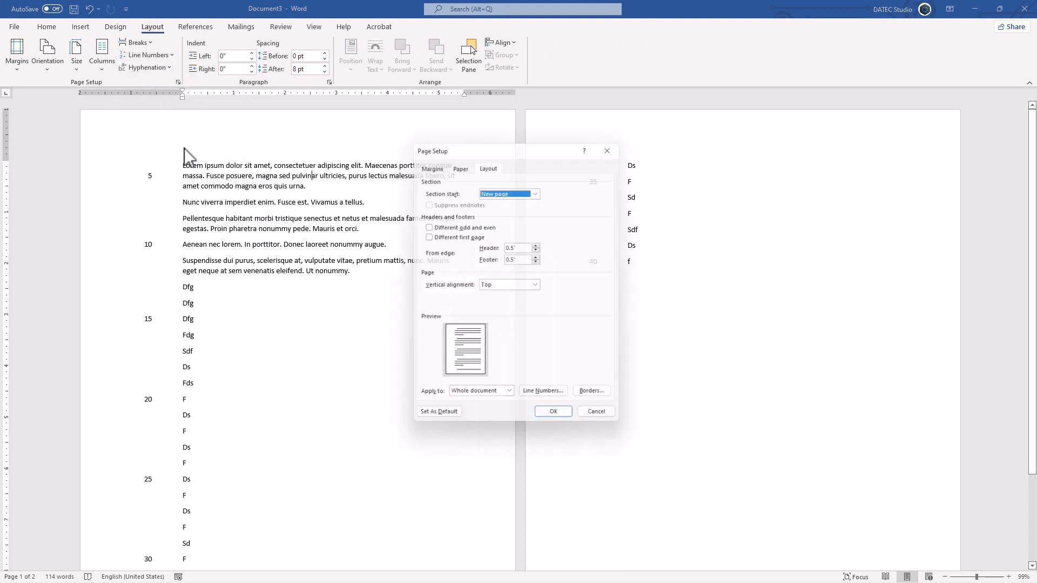
{"action": "left_click", "coordinate": [552, 411]}
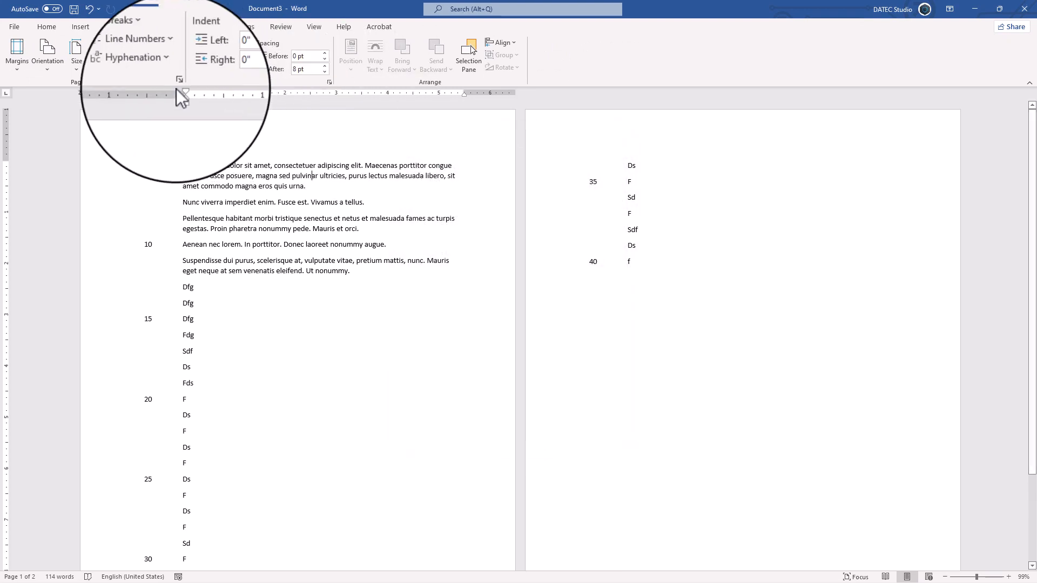
{"action": "left_click", "coordinate": [180, 79]}
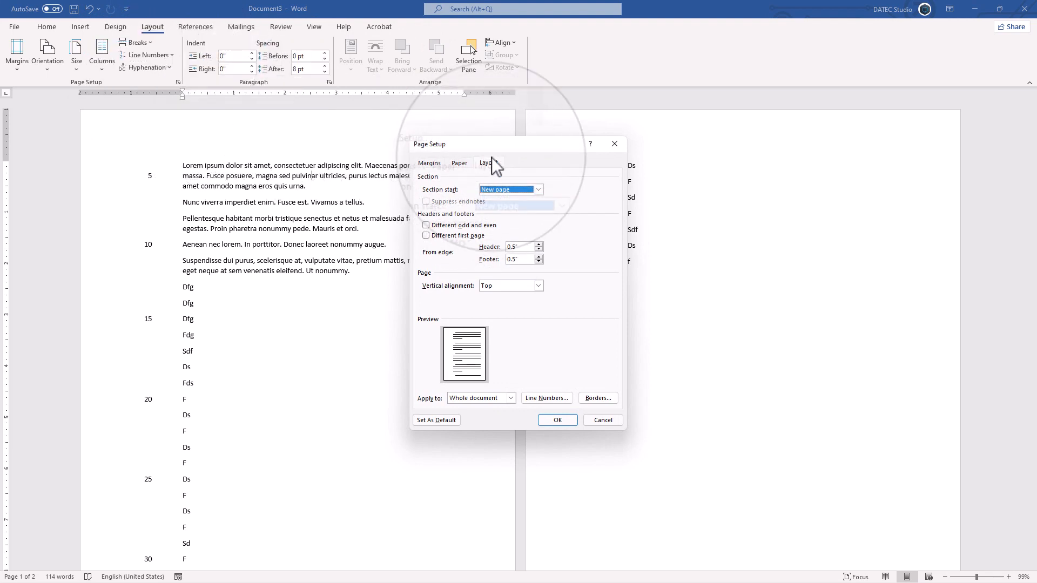
{"action": "left_click", "coordinate": [537, 189]}
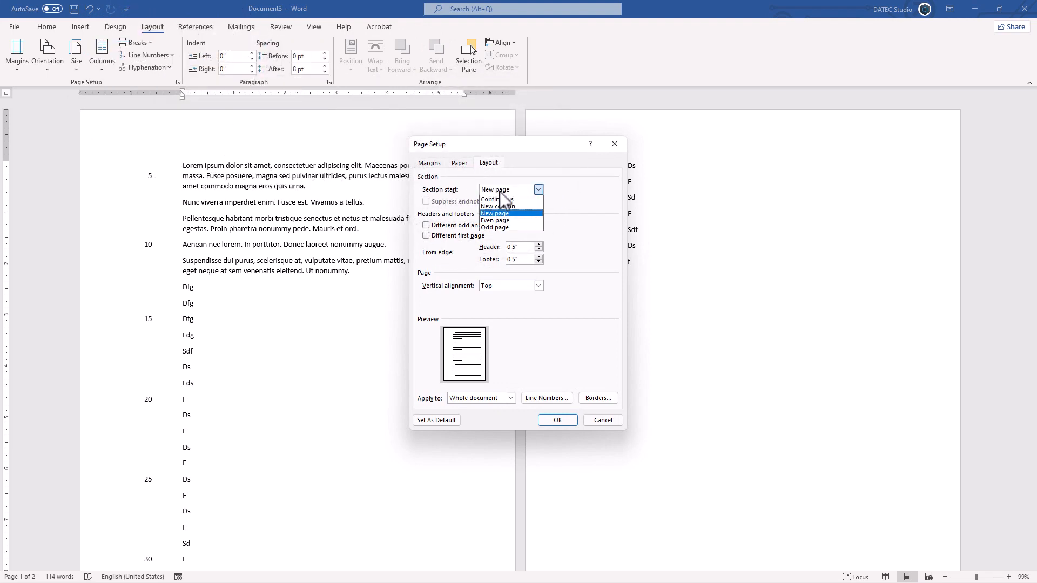
{"action": "mouse_move", "coordinate": [511, 220]}
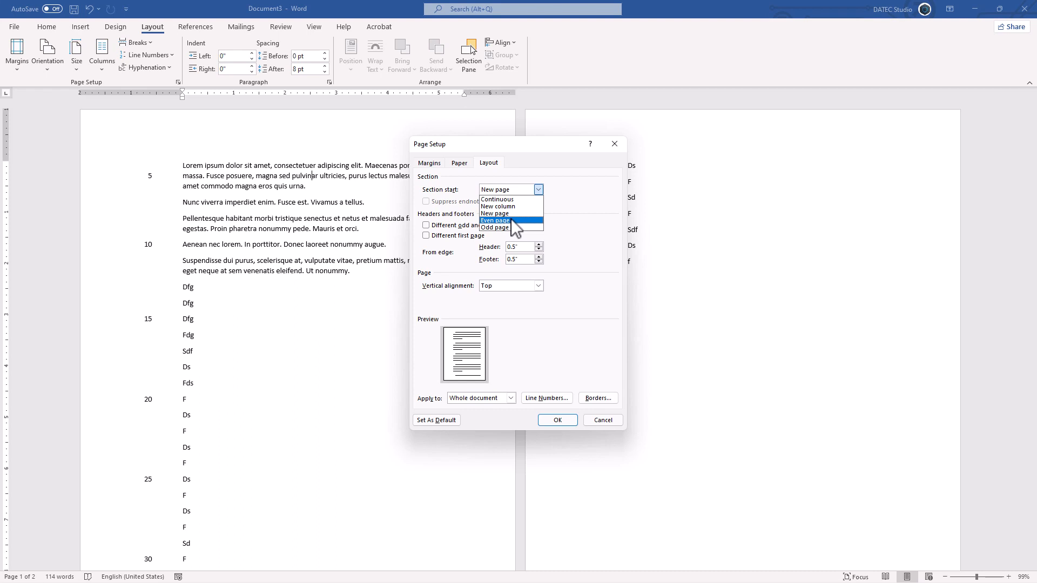
{"action": "left_click", "coordinate": [495, 213]}
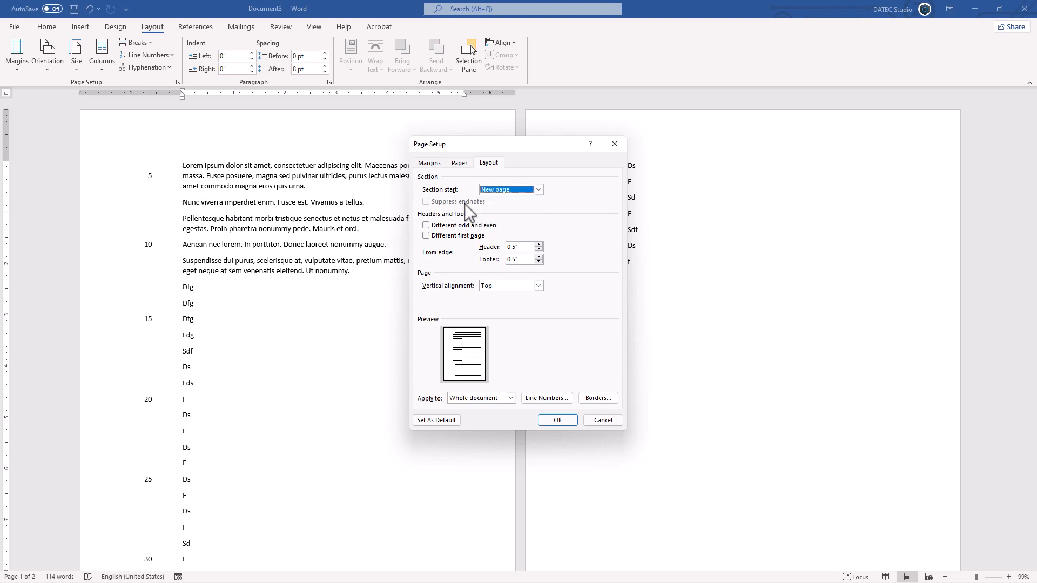
{"action": "mouse_move", "coordinate": [468, 217]}
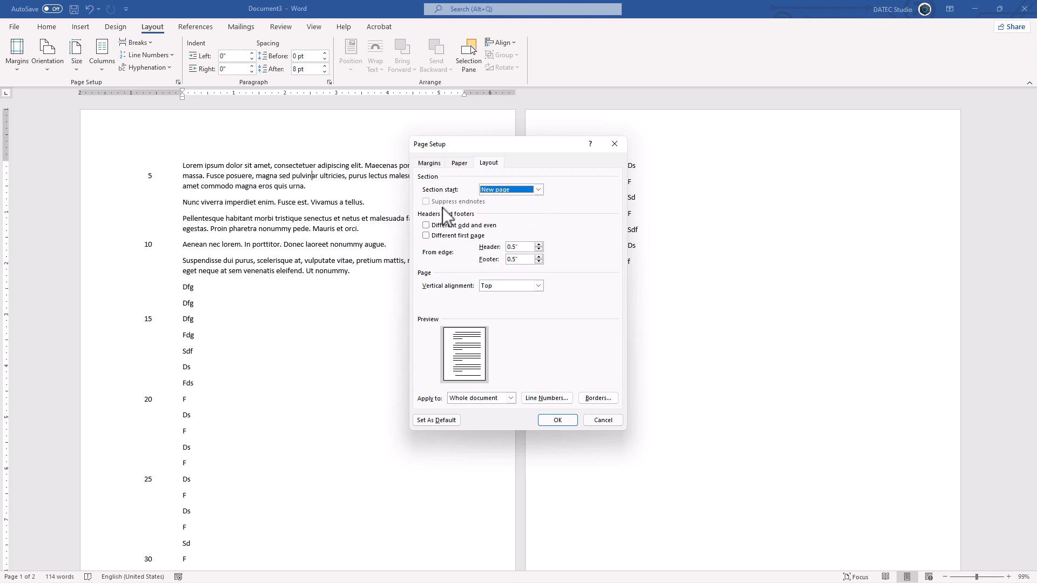
{"action": "left_click", "coordinate": [557, 421]}
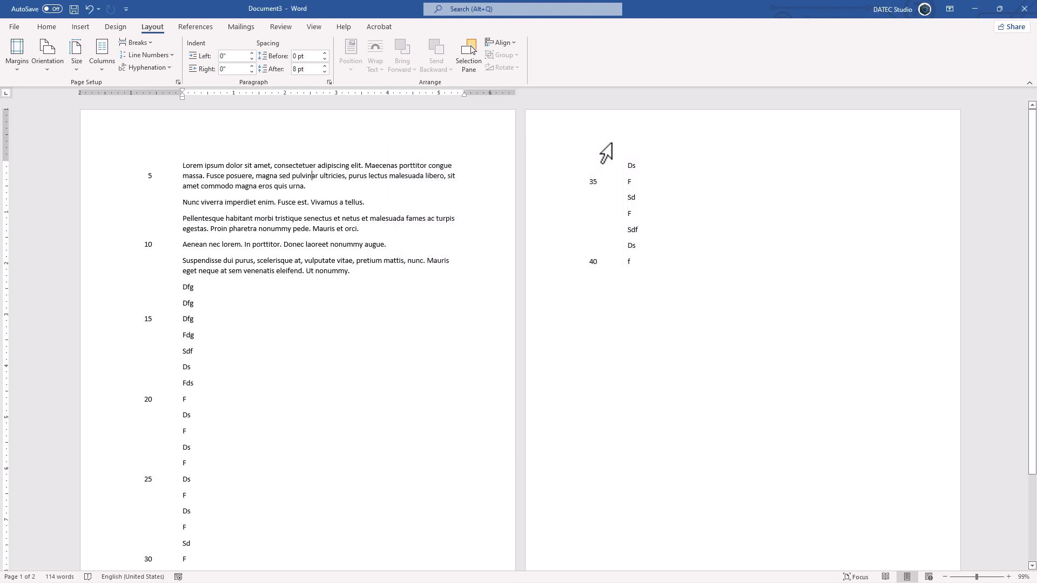
- Go back to the References tab and review its Footnotes group
{"action": "left_click", "coordinate": [194, 27]}
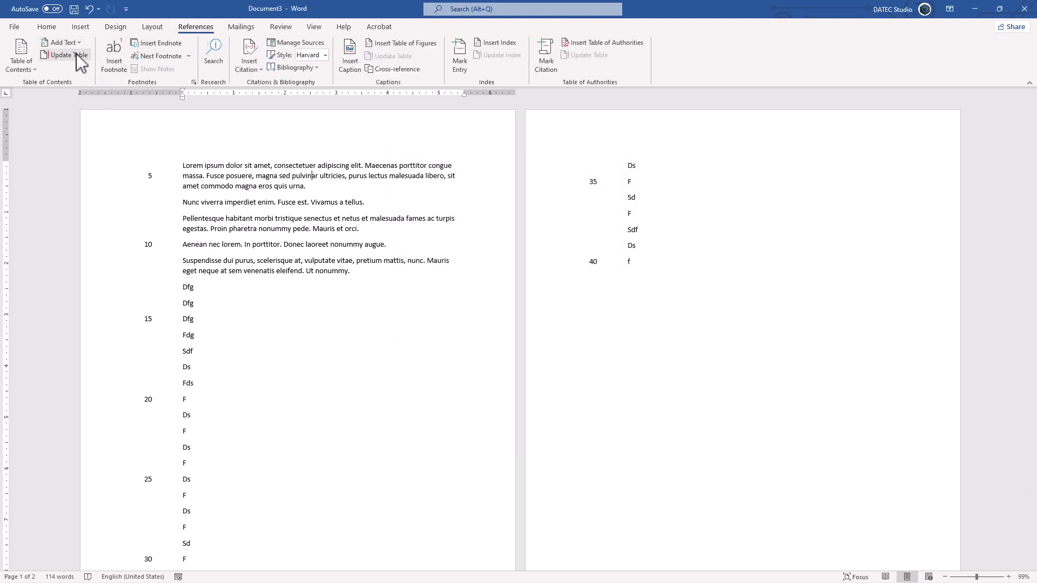
{"action": "mouse_move", "coordinate": [59, 73]}
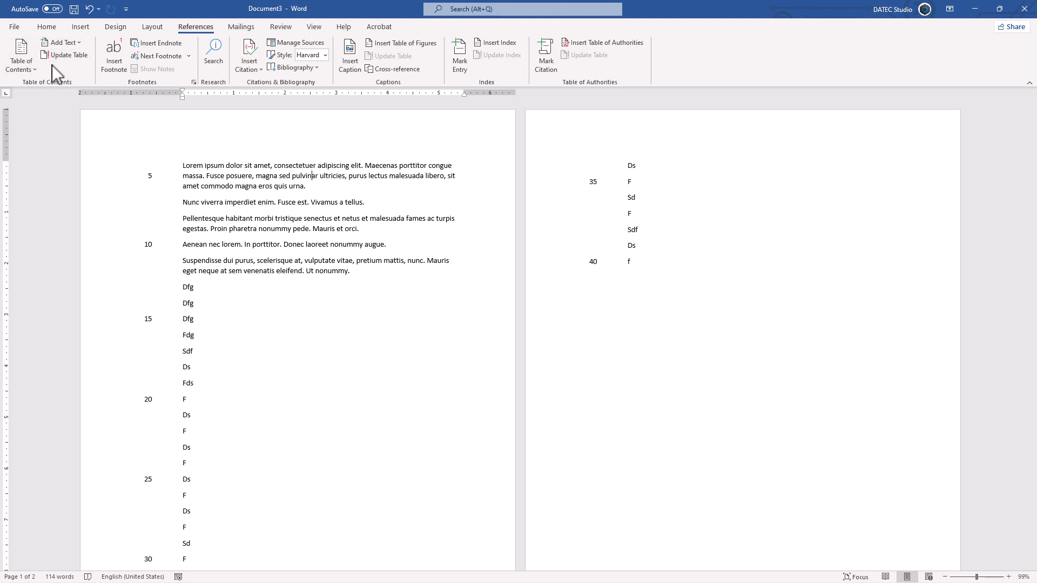
{"action": "mouse_move", "coordinate": [175, 89]}
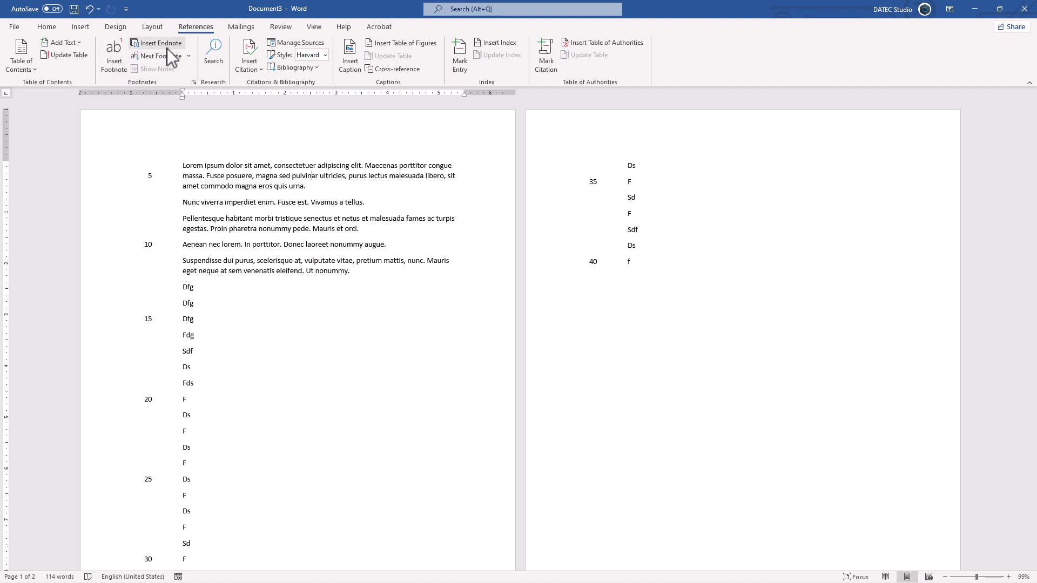
{"action": "mouse_move", "coordinate": [179, 72]}
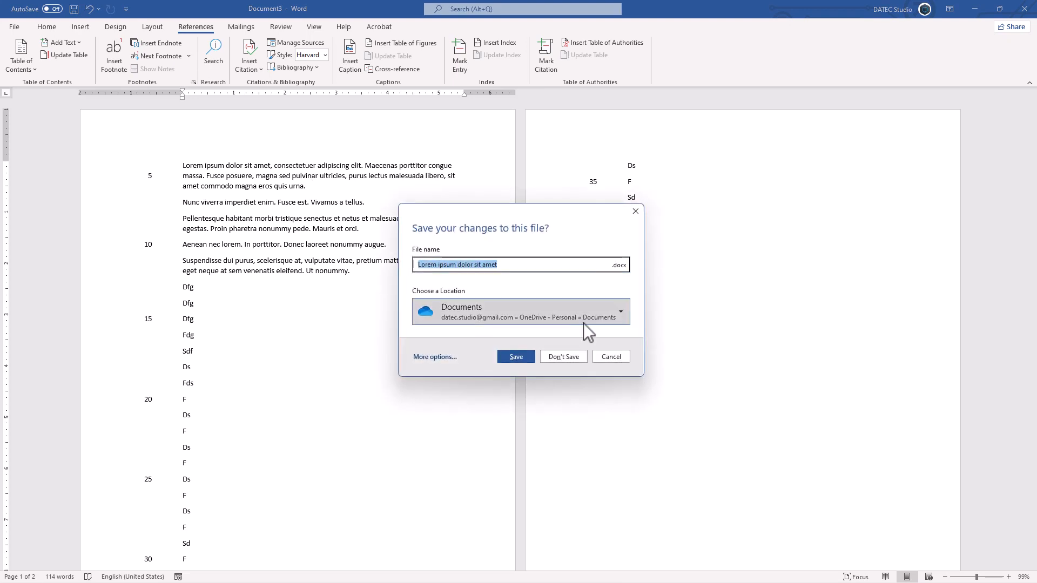
- Fill the page with five =rand() paragraphs and place the cursor after 'powerful'
{"action": "left_click", "coordinate": [563, 357]}
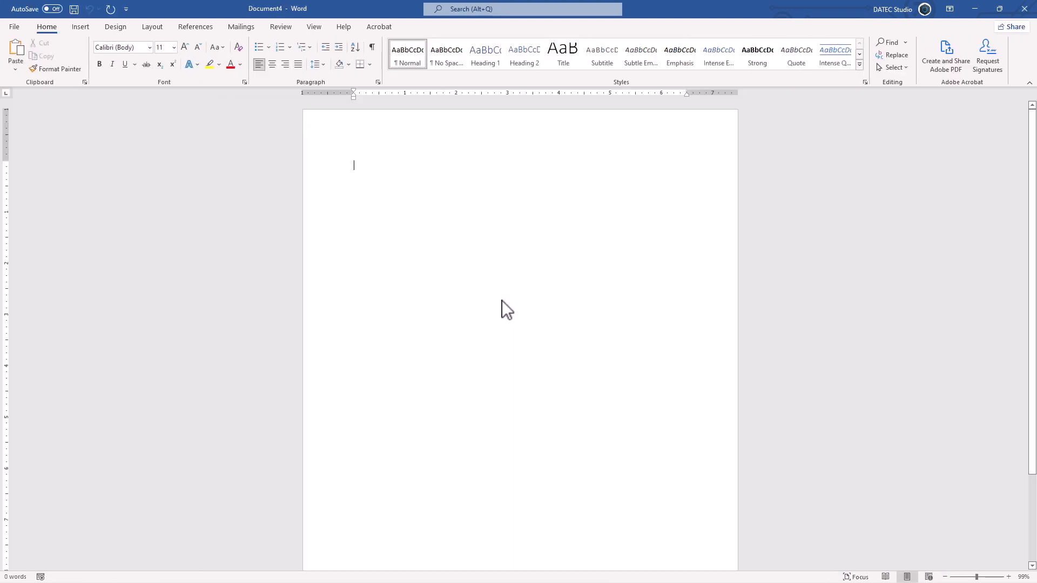
{"action": "mouse_move", "coordinate": [438, 257]}
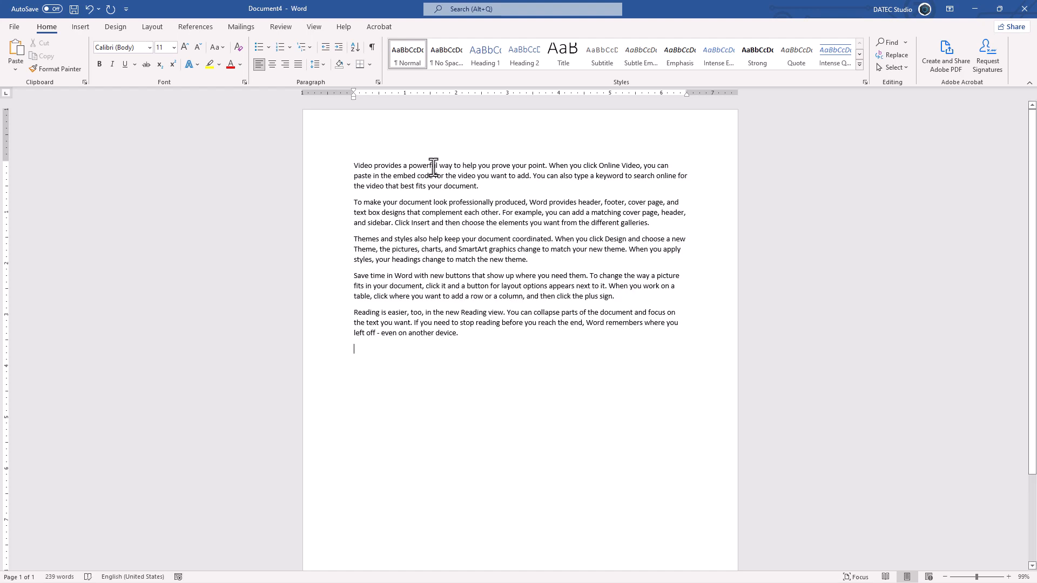
{"action": "double_click", "coordinate": [421, 165]}
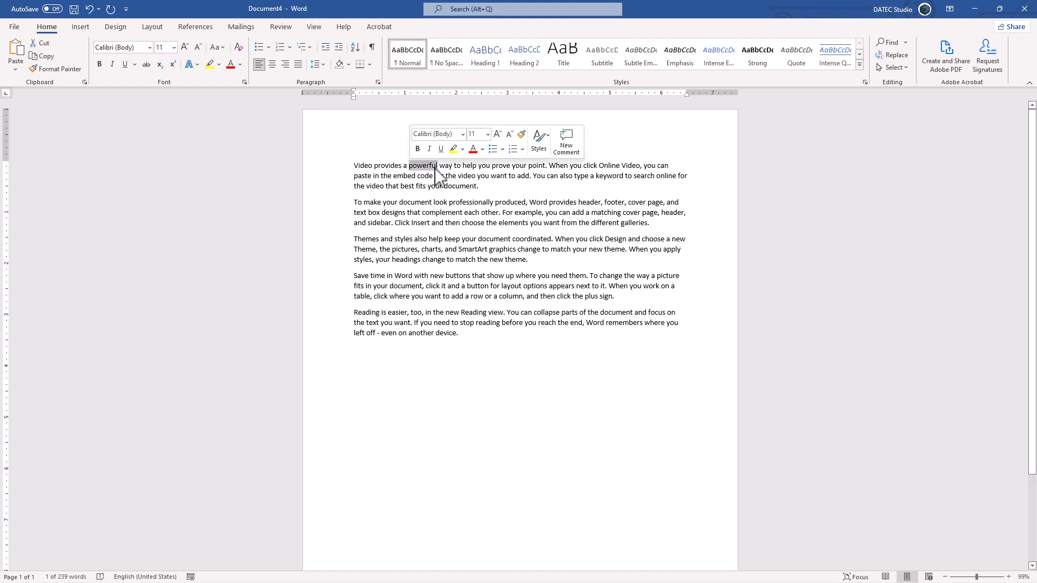
{"action": "left_click", "coordinate": [436, 165]}
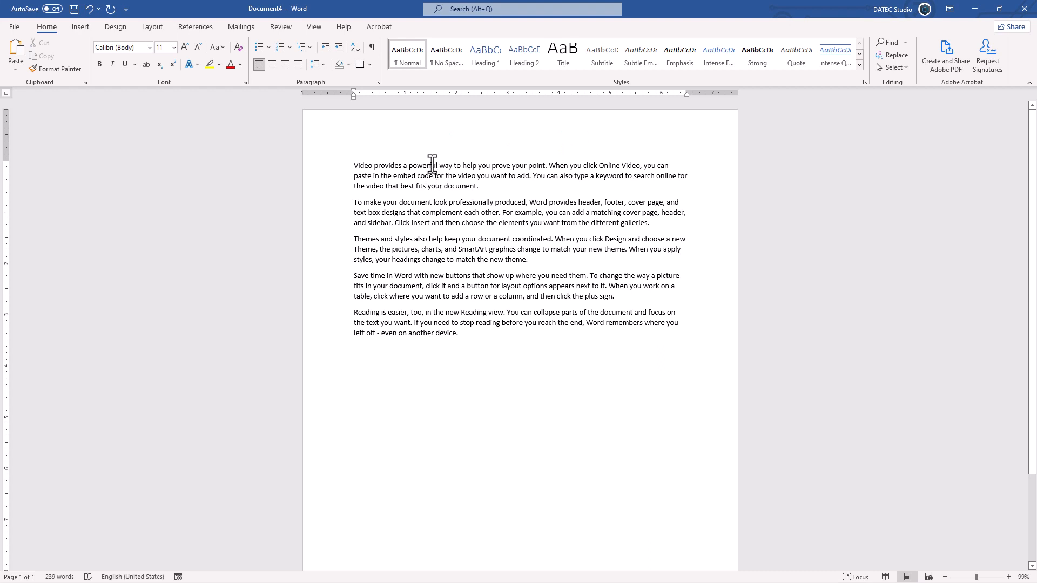
- Show the References tab and scroll the document down and back up
{"action": "left_click", "coordinate": [195, 27]}
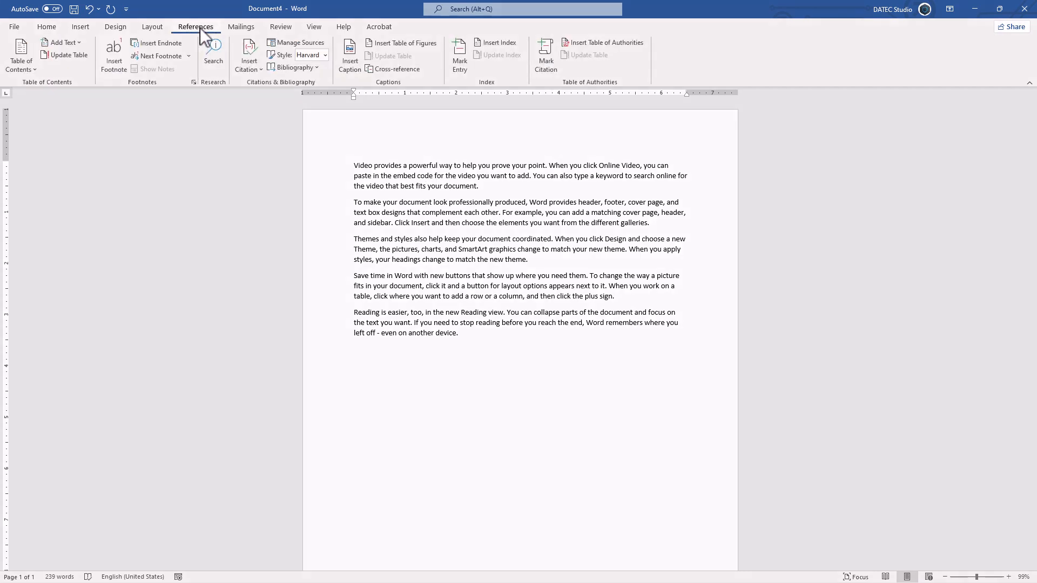
{"action": "mouse_move", "coordinate": [113, 55]}
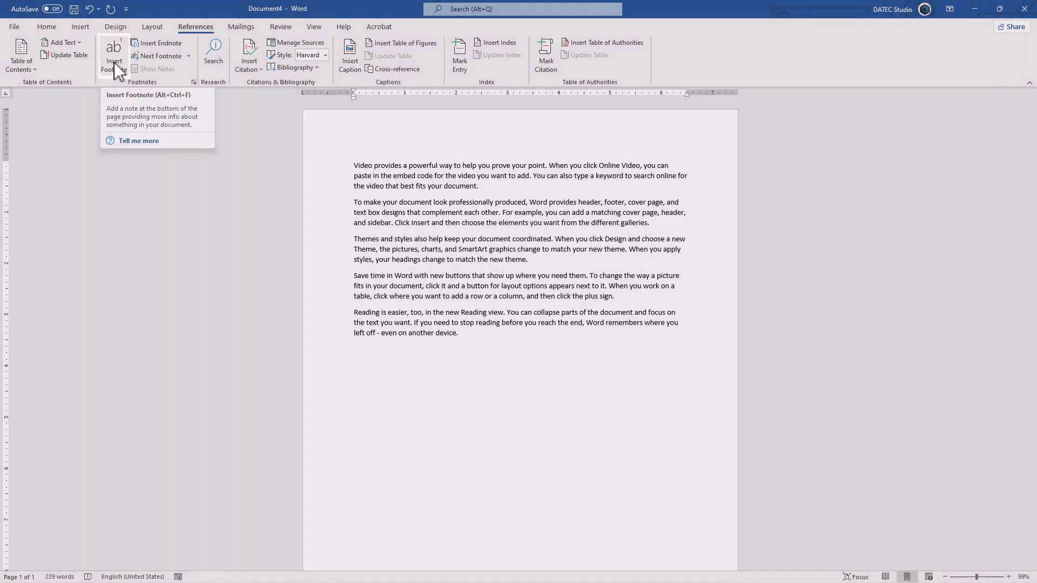
{"action": "mouse_move", "coordinate": [156, 42]}
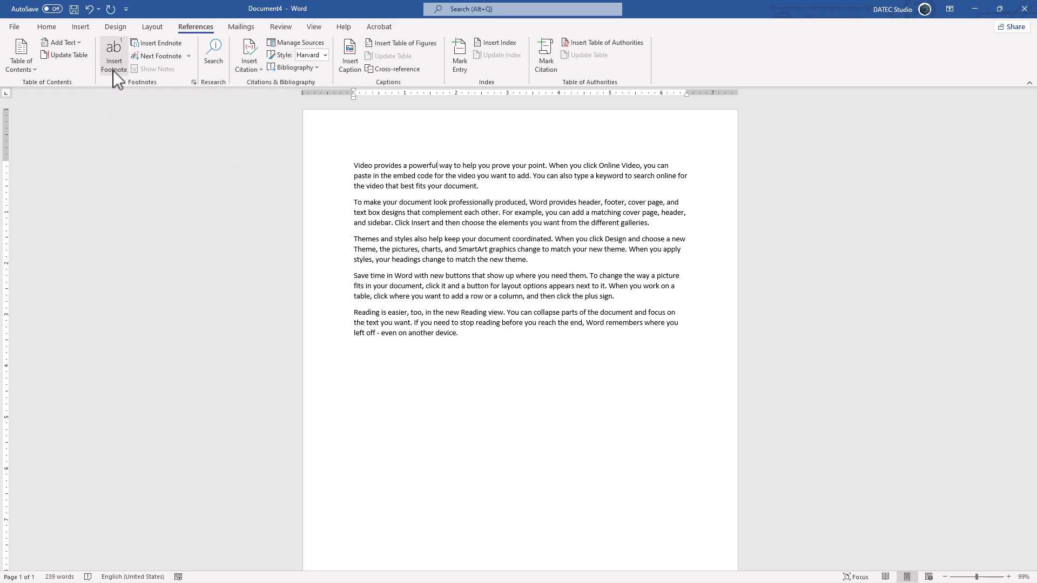
{"action": "scroll", "scroll_direction": "down", "scroll_amount": 3}
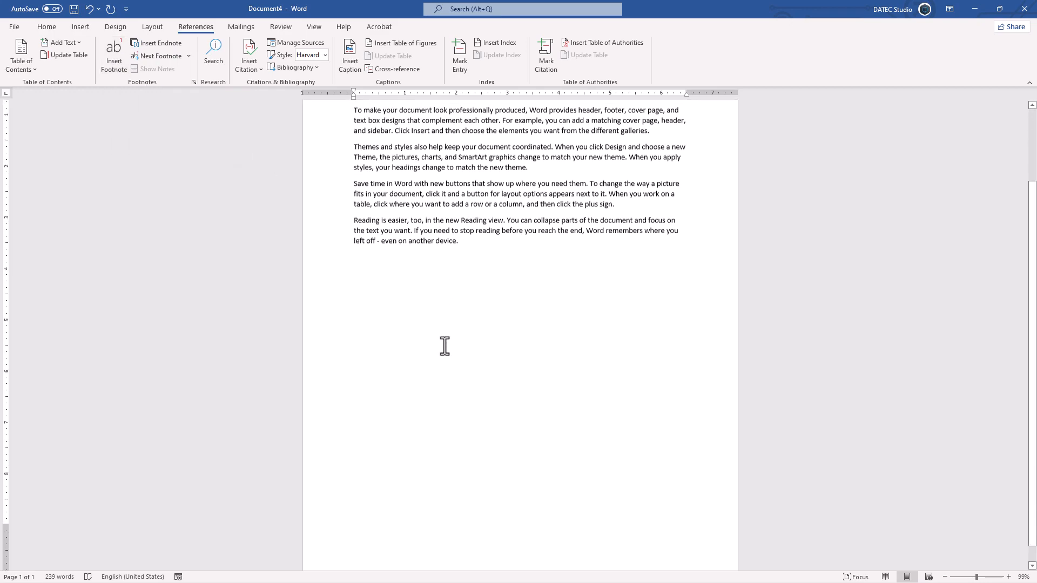
{"action": "scroll", "scroll_direction": "up", "scroll_amount": 3}
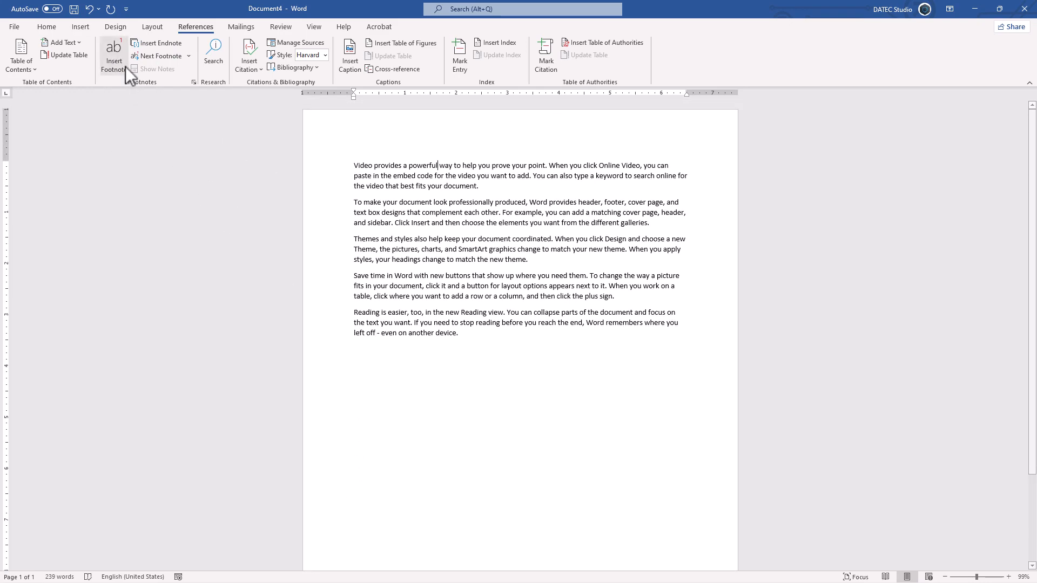
- Add footnotes 'text' after 'powerful' and 'sample' after 'look', then insert a page break
{"action": "left_click", "coordinate": [113, 55]}
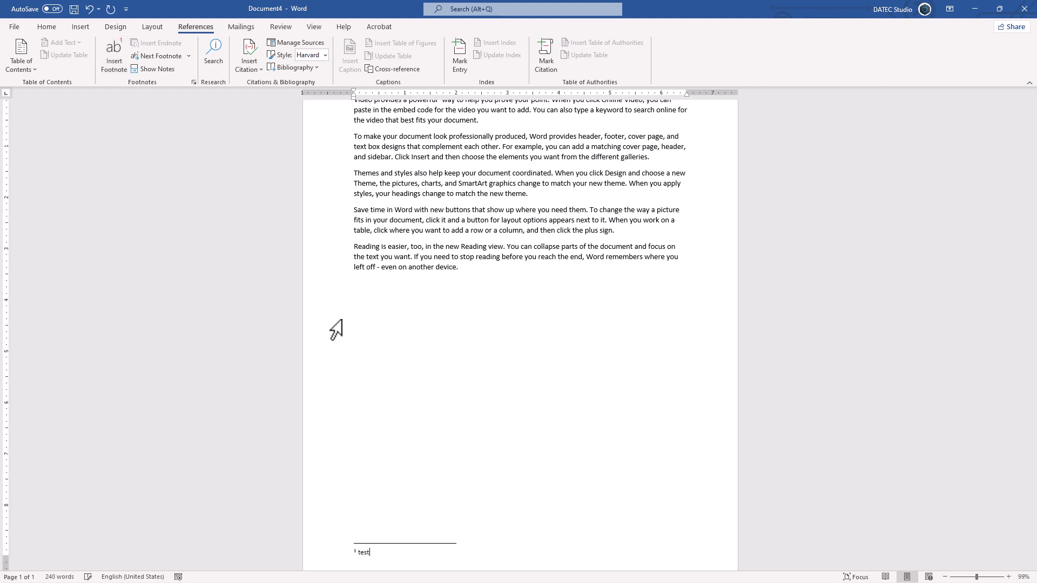
{"action": "scroll", "scroll_direction": "up", "scroll_amount": 3}
{"action": "type", "text": "samp"}
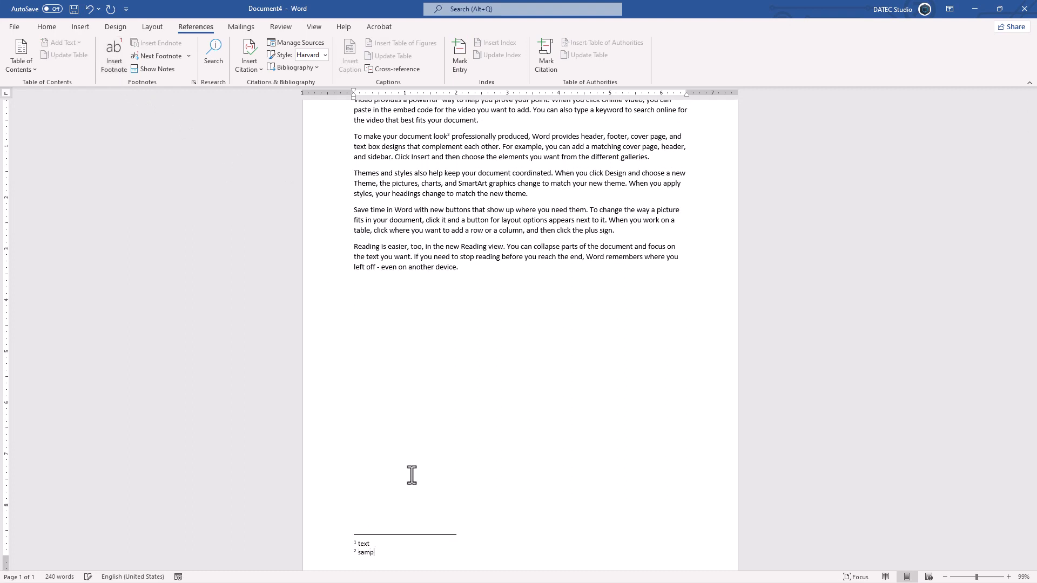
{"action": "type", "text": "le"}
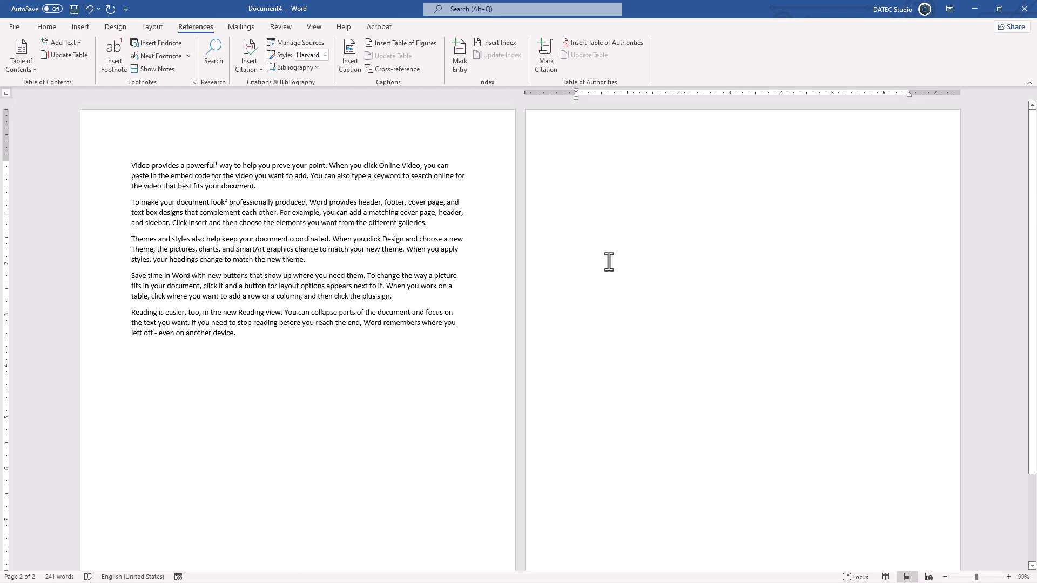
- Type =rand() on page two to generate five more sample paragraphs
{"action": "type", "text": "=rand"}
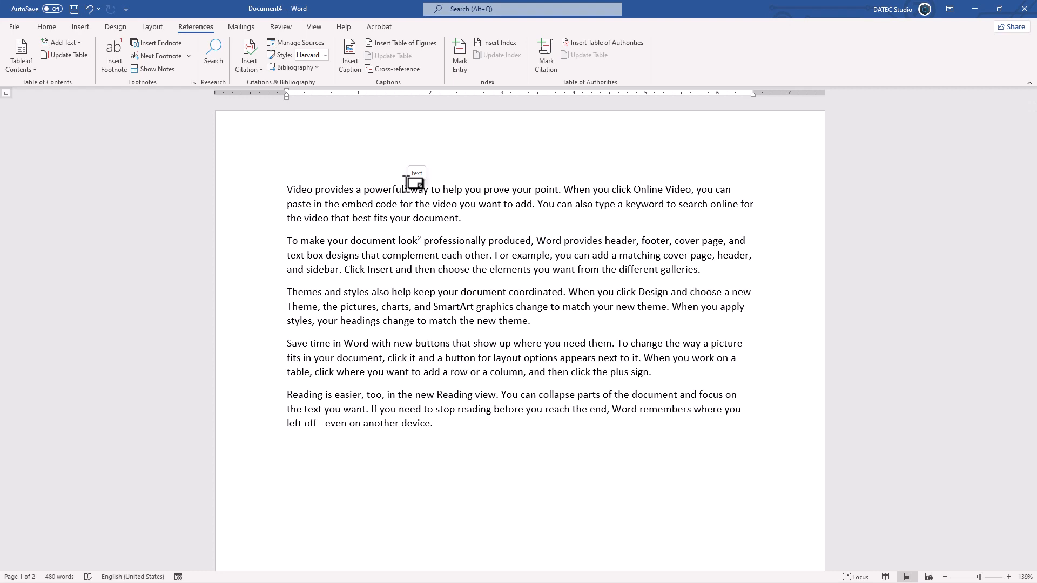
{"action": "mouse_move", "coordinate": [357, 179]}
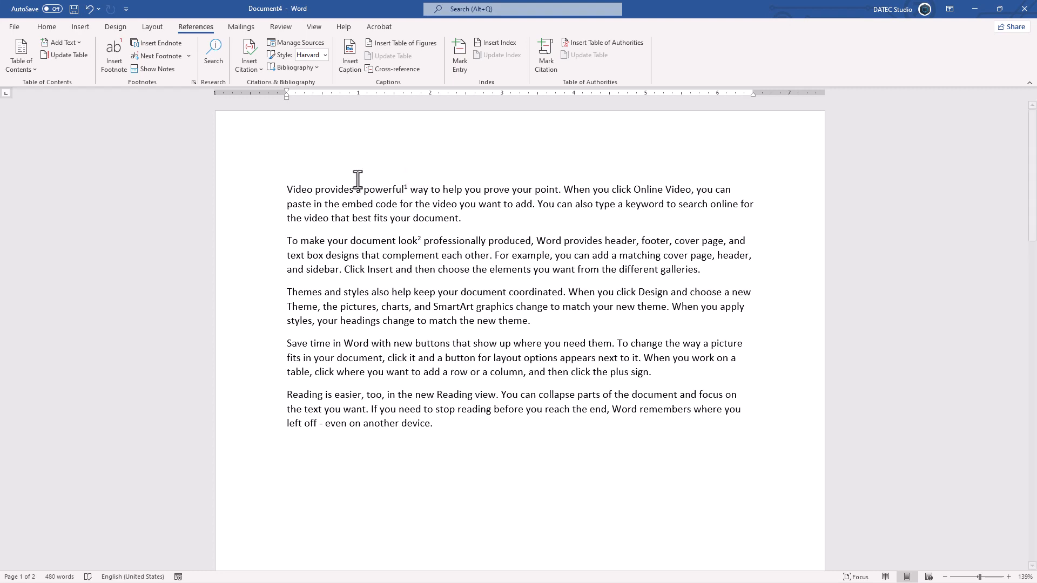
{"action": "mouse_move", "coordinate": [159, 55]}
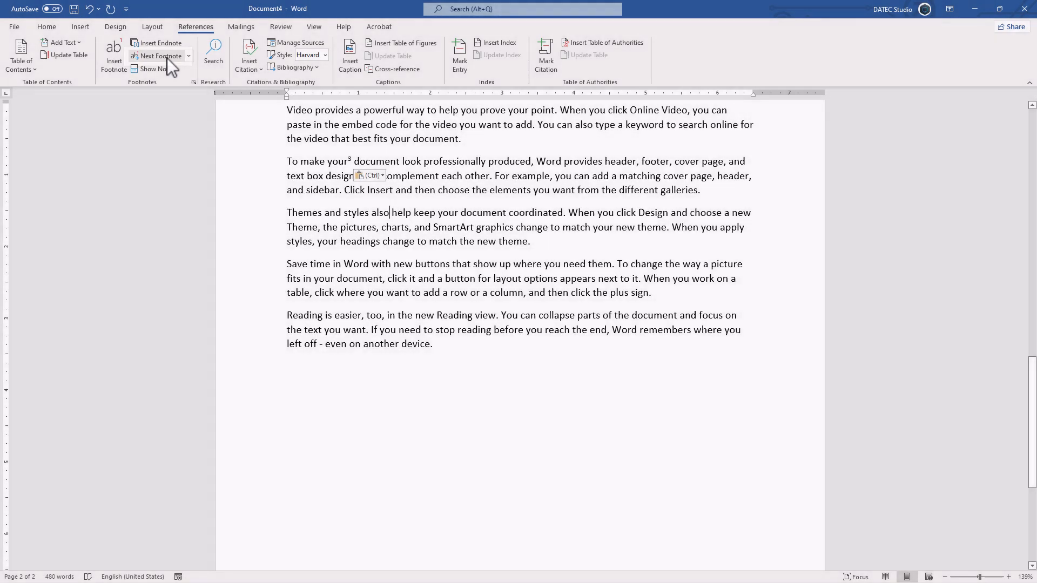
- Insert a footnote after 'your' on page two and try Next Footnote
{"action": "left_click", "coordinate": [188, 56]}
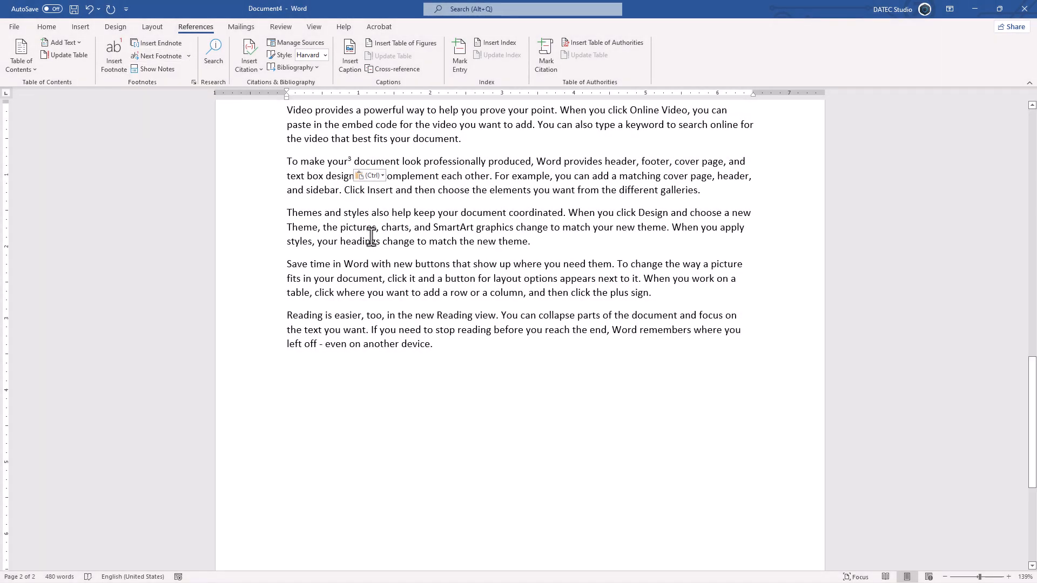
{"action": "mouse_move", "coordinate": [157, 43]}
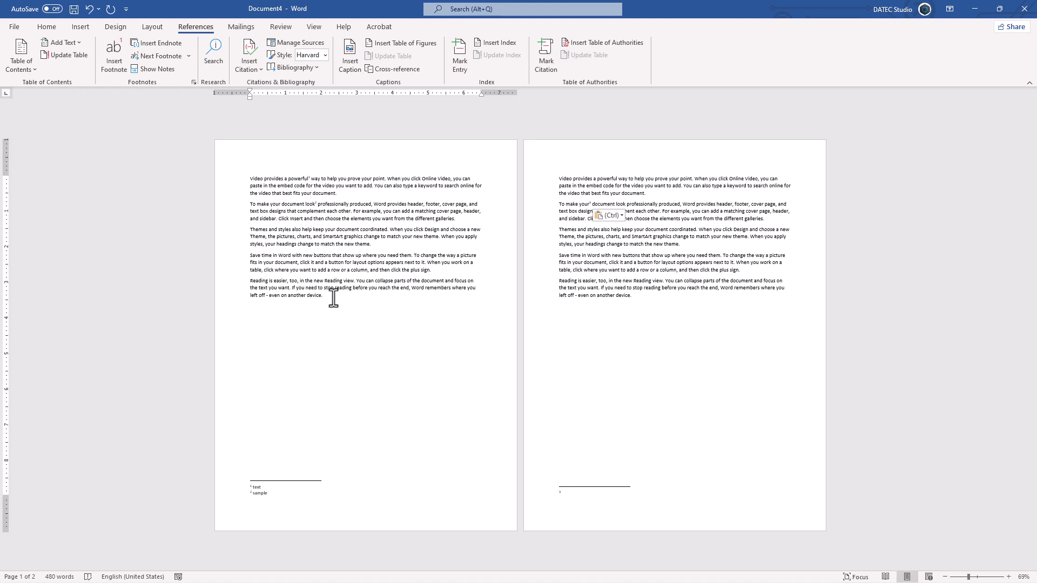
{"action": "mouse_move", "coordinate": [344, 264]}
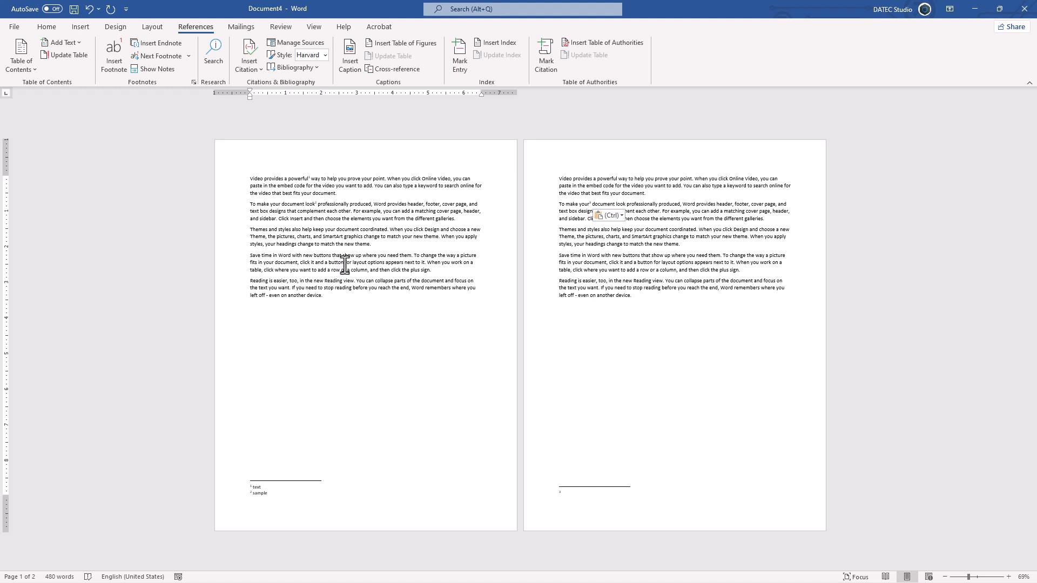
{"action": "mouse_move", "coordinate": [163, 92]}
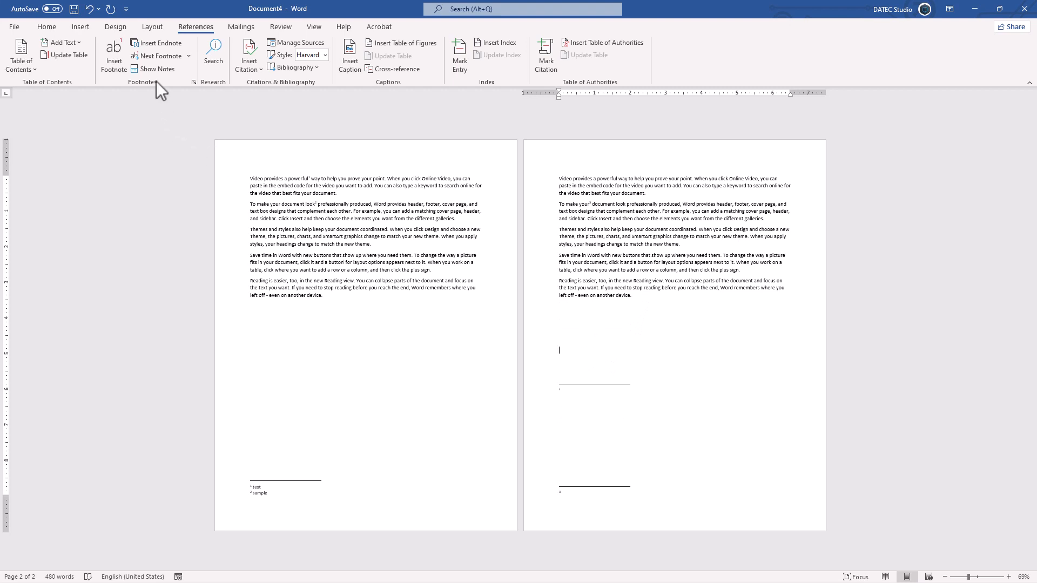
- Insert an endnote and use Show Notes to move into the page-two notes area
{"action": "left_click", "coordinate": [157, 69]}
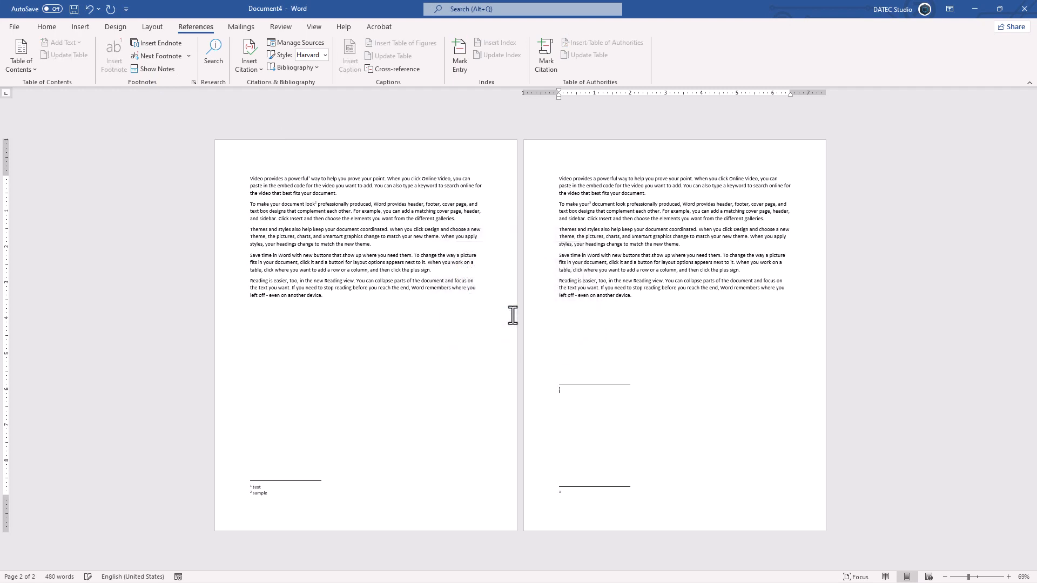
{"action": "mouse_move", "coordinate": [567, 489]}
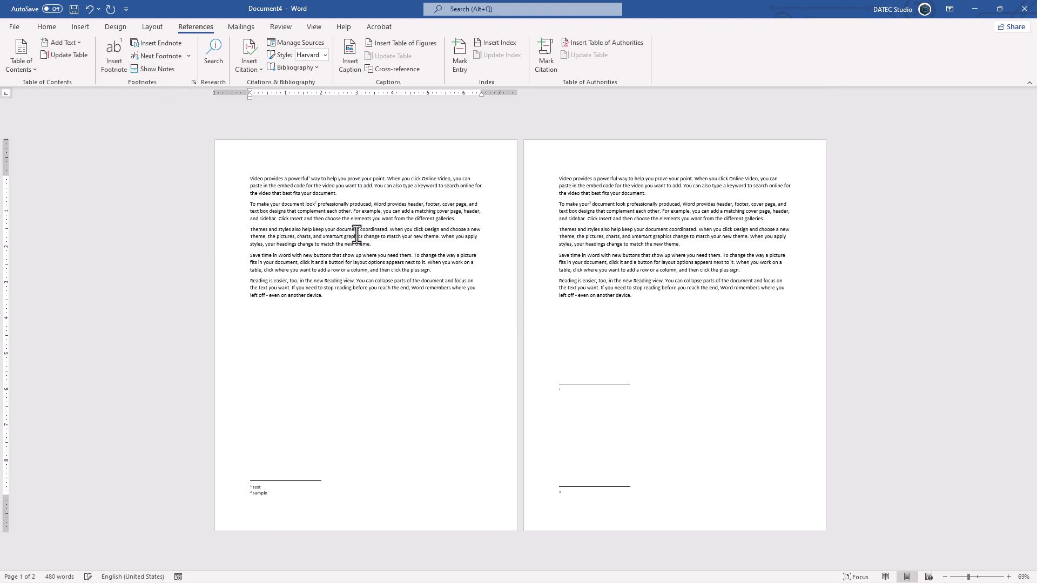
- Use Show Notes and choose View endnote area
{"action": "left_click", "coordinate": [158, 68]}
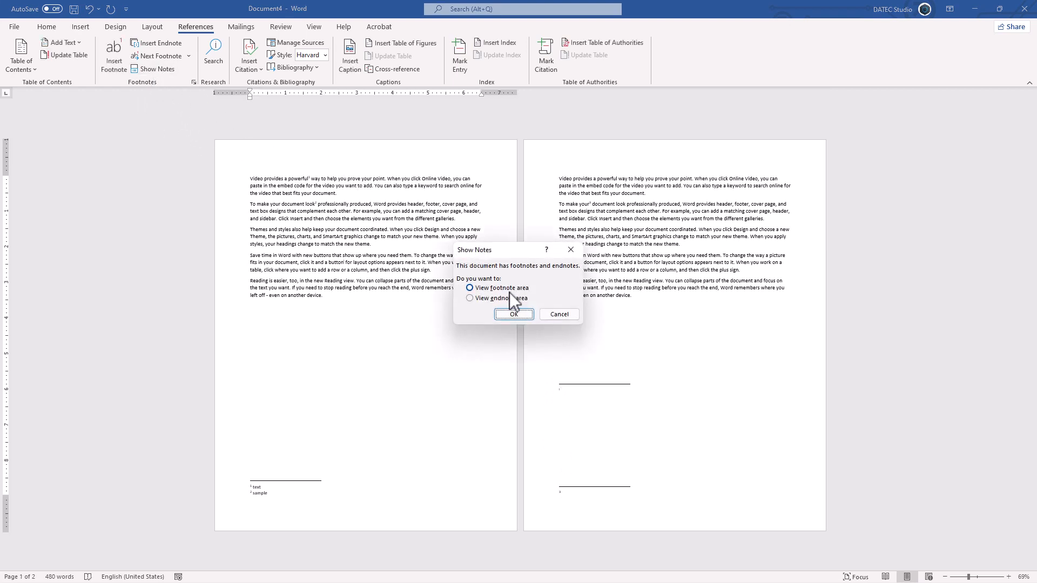
{"action": "left_click", "coordinate": [514, 315]}
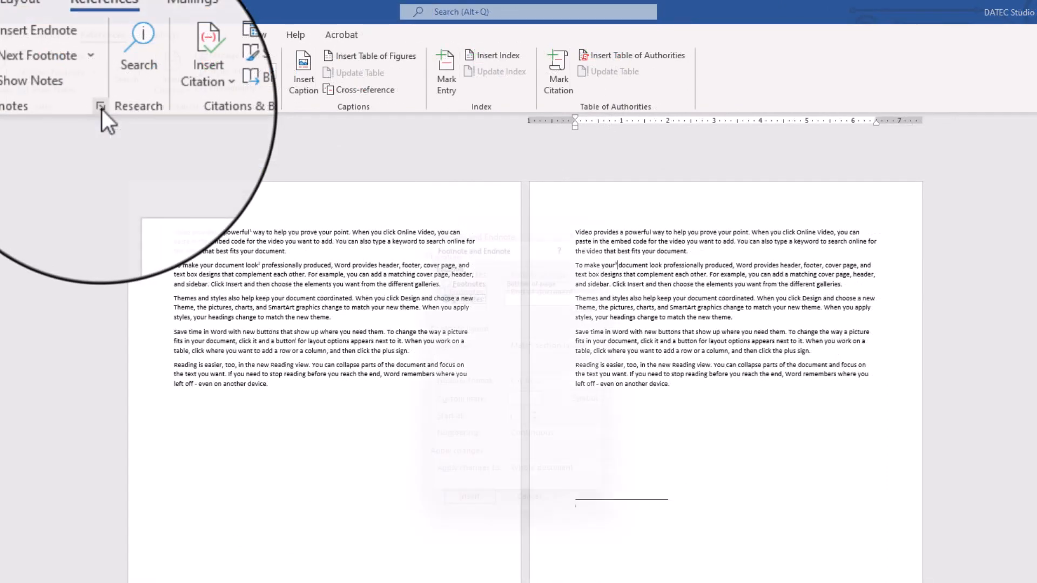
- In the Footnote and Endnote dialog, set the Endnotes location to End of section
{"action": "left_click", "coordinate": [100, 107]}
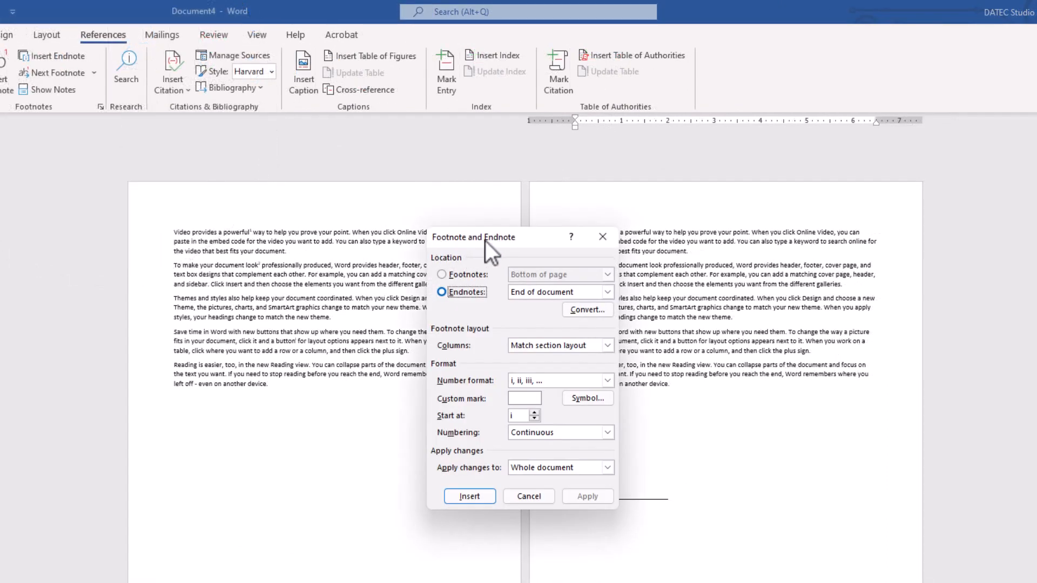
{"action": "mouse_move", "coordinate": [463, 265]}
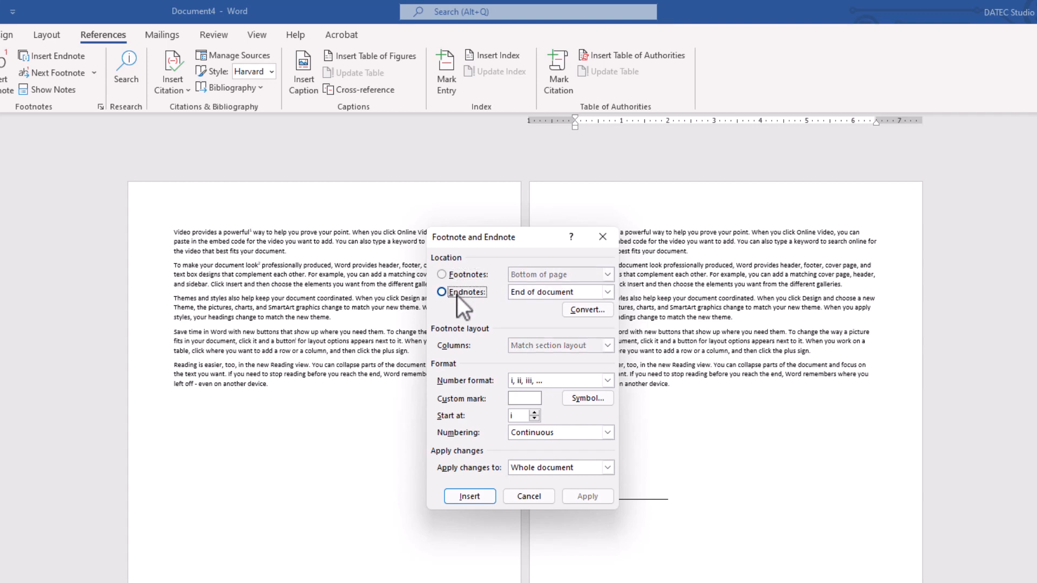
{"action": "left_click", "coordinate": [605, 292]}
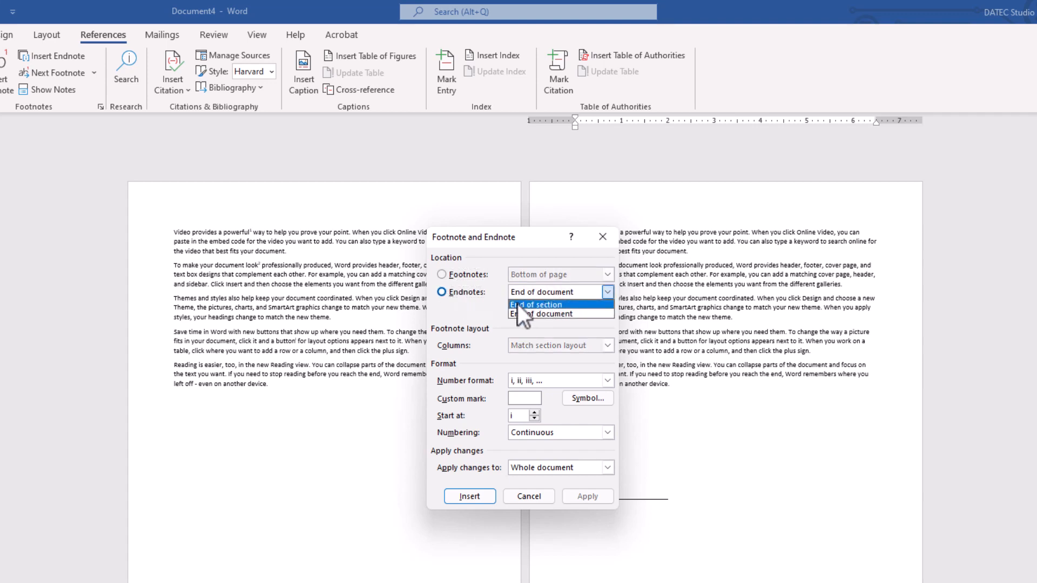
{"action": "left_click", "coordinate": [536, 304]}
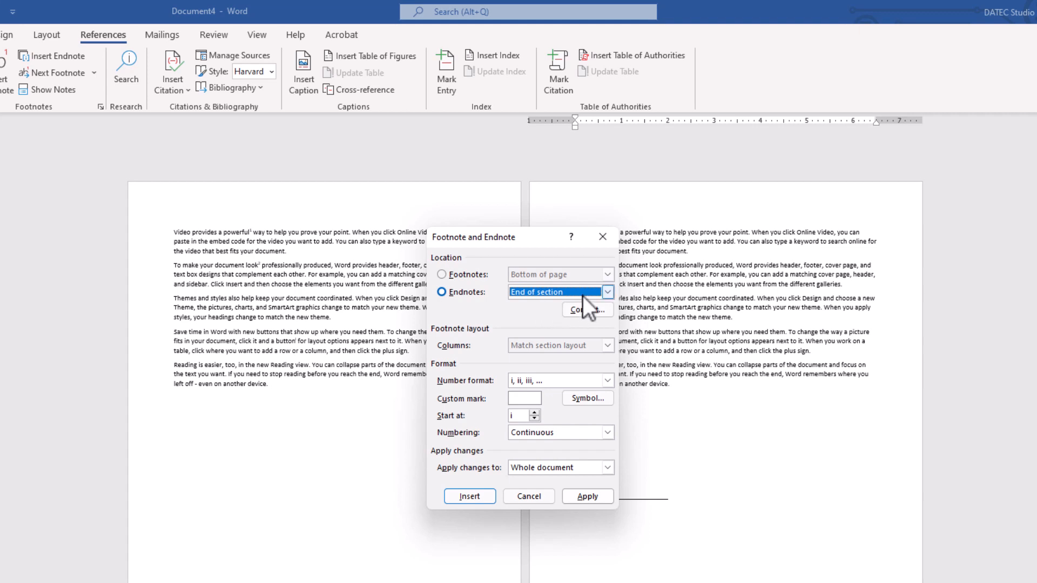
{"action": "left_click", "coordinate": [586, 309]}
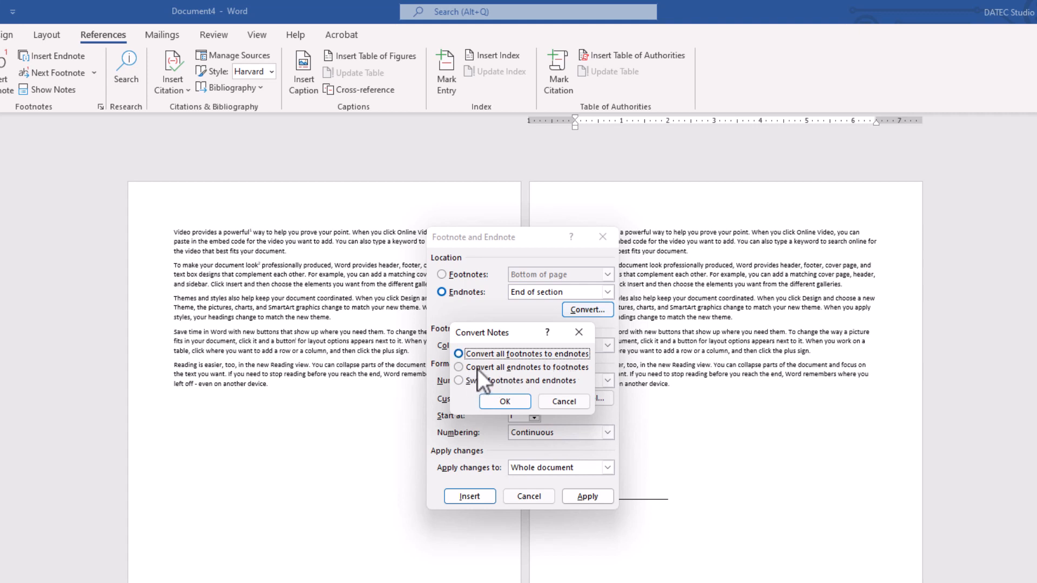
{"action": "left_click", "coordinate": [459, 368]}
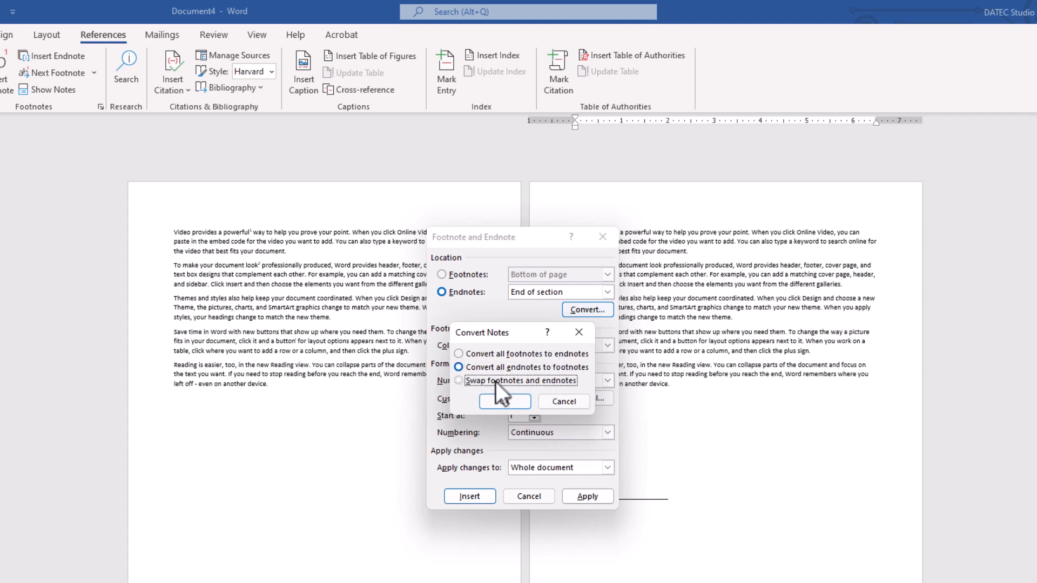
{"action": "left_click", "coordinate": [458, 381]}
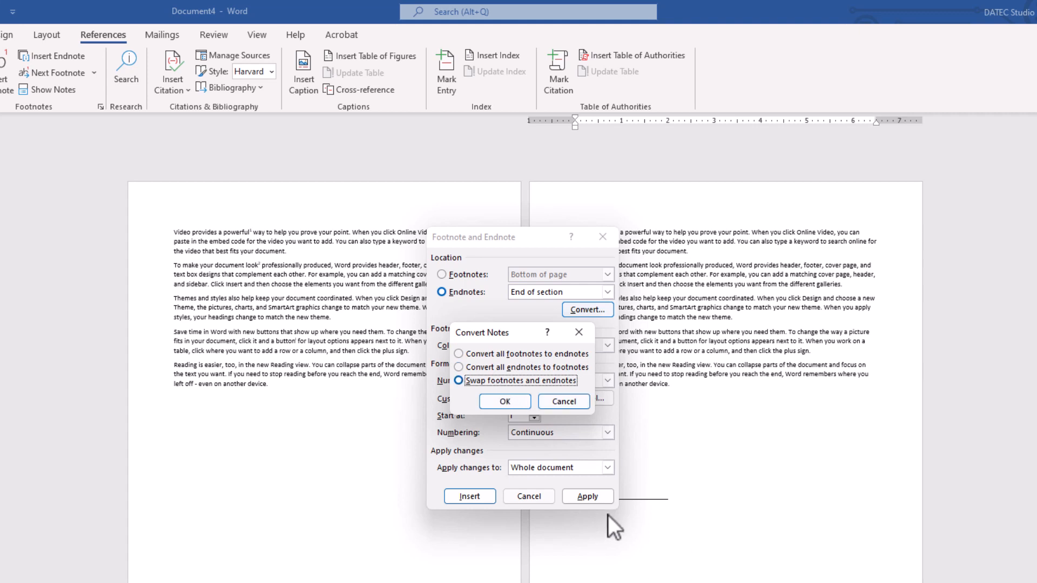
{"action": "left_click", "coordinate": [564, 401]}
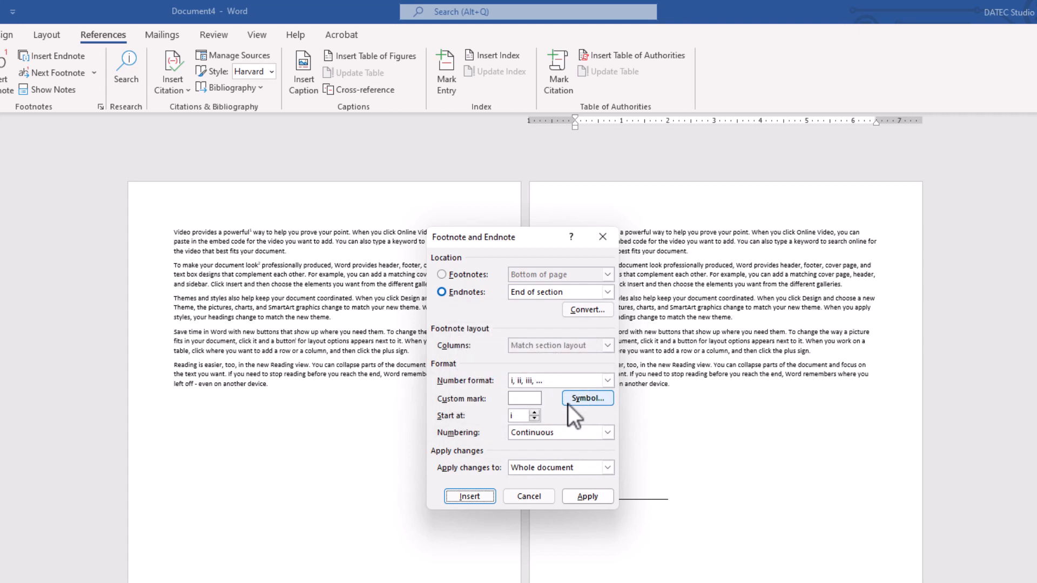
{"action": "mouse_move", "coordinate": [578, 350]}
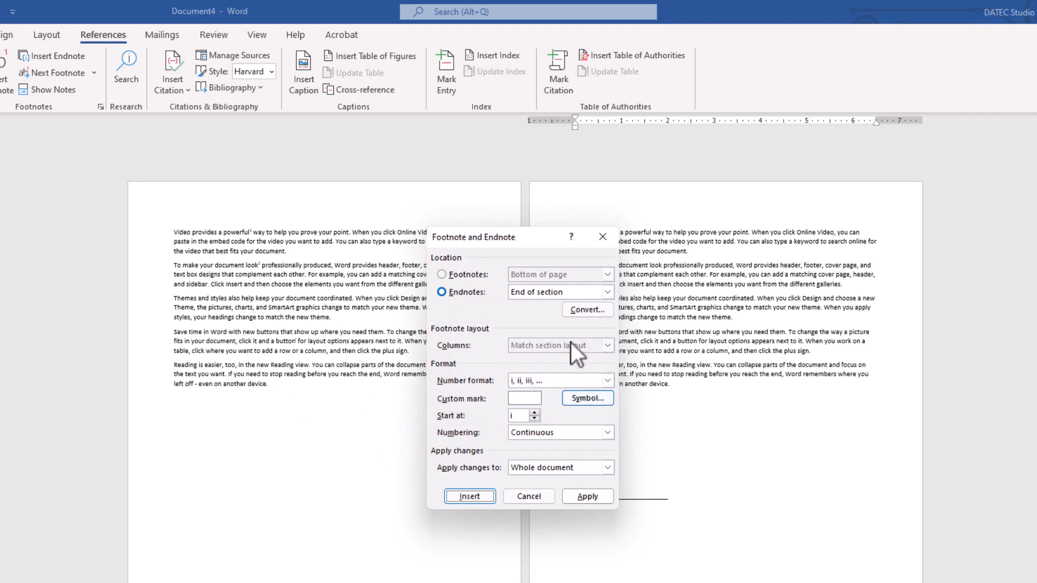
{"action": "mouse_move", "coordinate": [509, 390]}
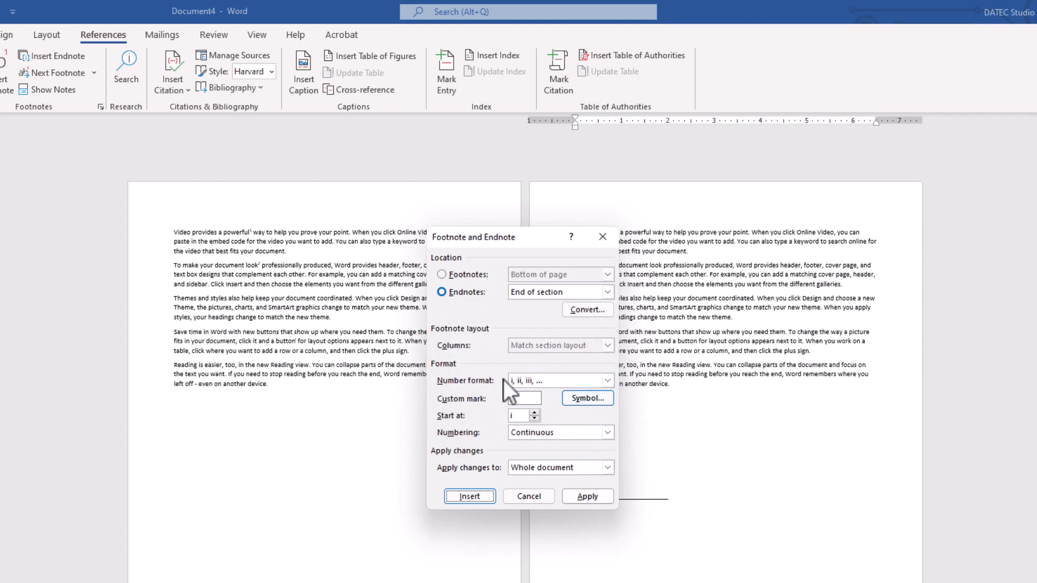
- Set endnote format to 1, 2, 3 and restart numbering each section, cancelling the Symbol picker
{"action": "left_click", "coordinate": [605, 380]}
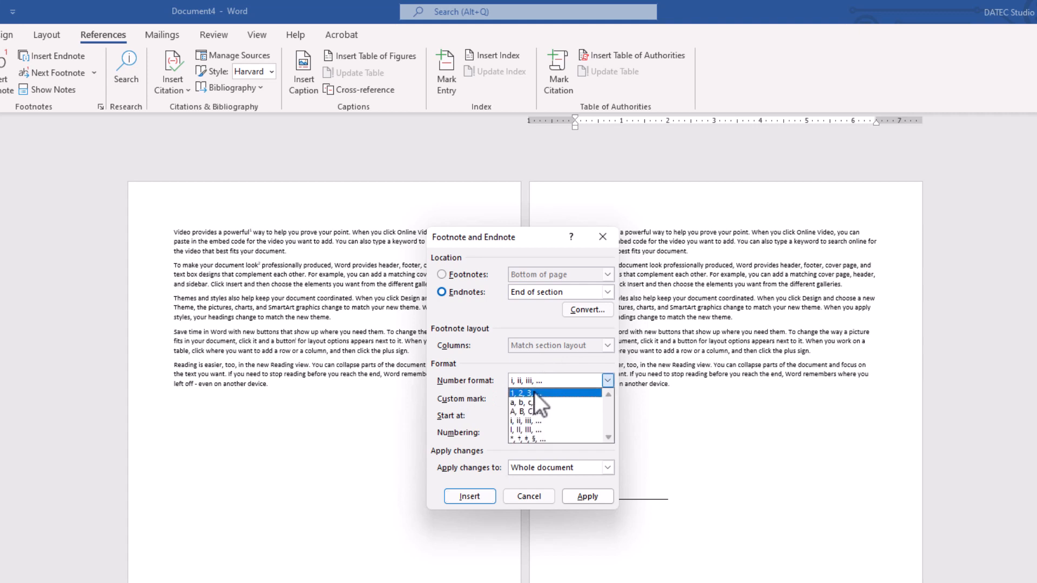
{"action": "mouse_move", "coordinate": [525, 402]}
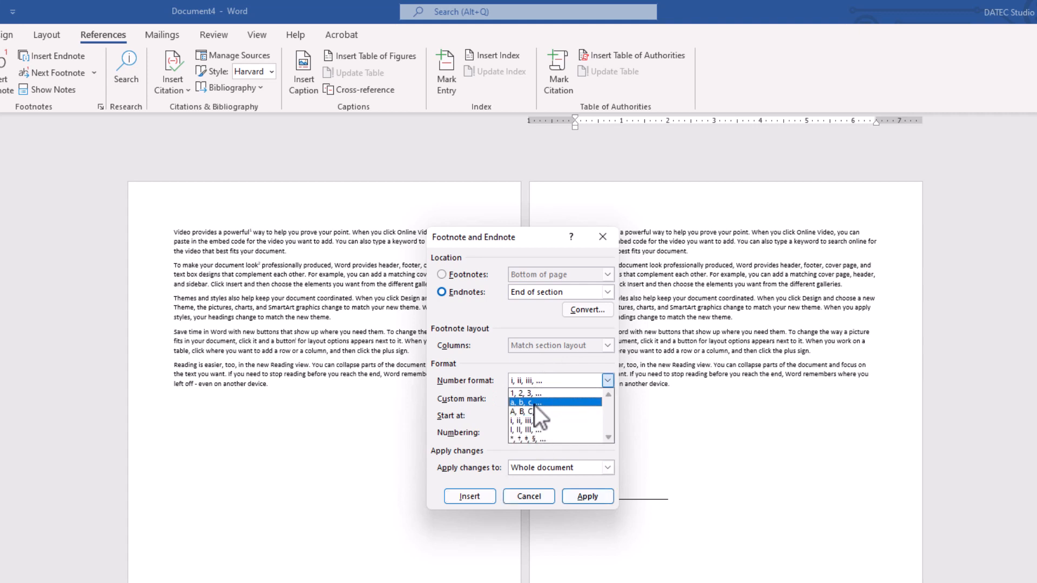
{"action": "left_click", "coordinate": [526, 394]}
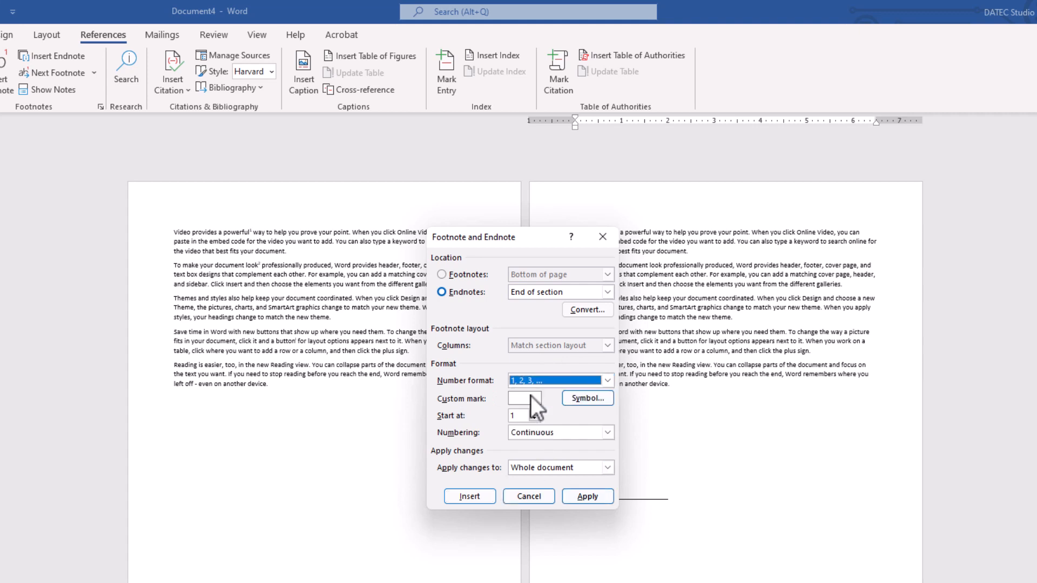
{"action": "left_click", "coordinate": [586, 398]}
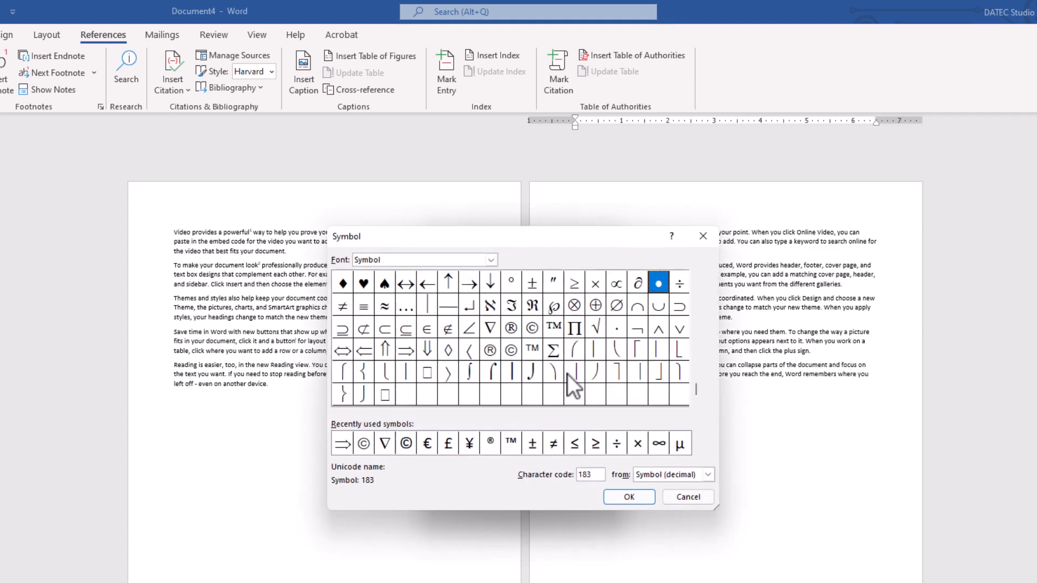
{"action": "left_click", "coordinate": [686, 497]}
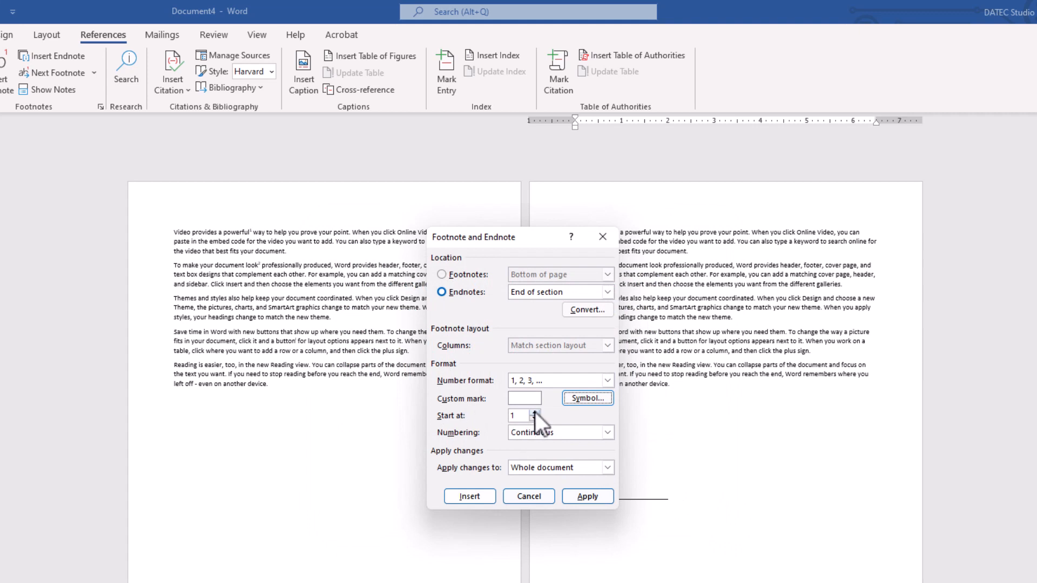
{"action": "left_click", "coordinate": [606, 432]}
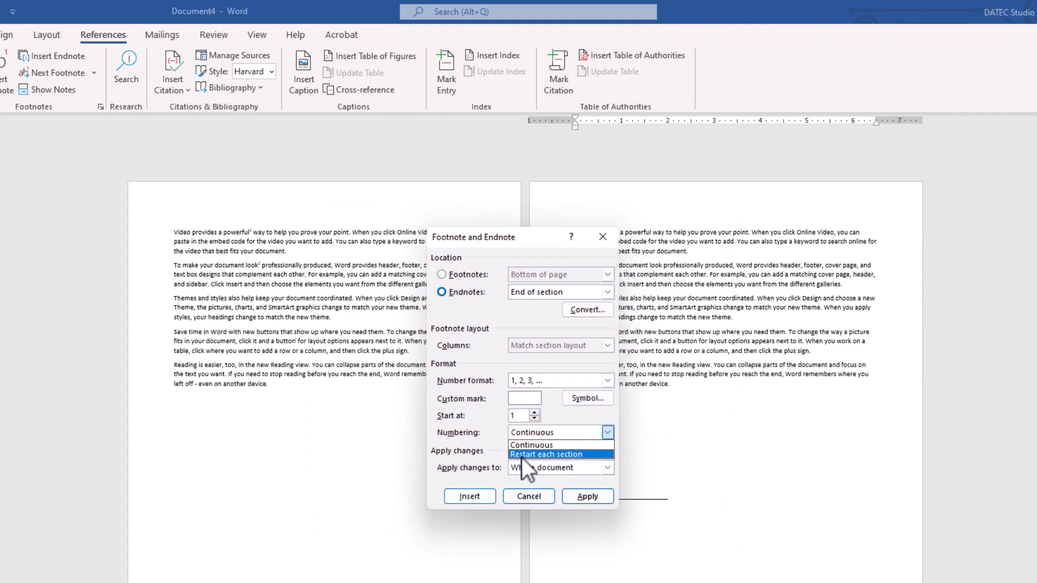
{"action": "mouse_move", "coordinate": [565, 468]}
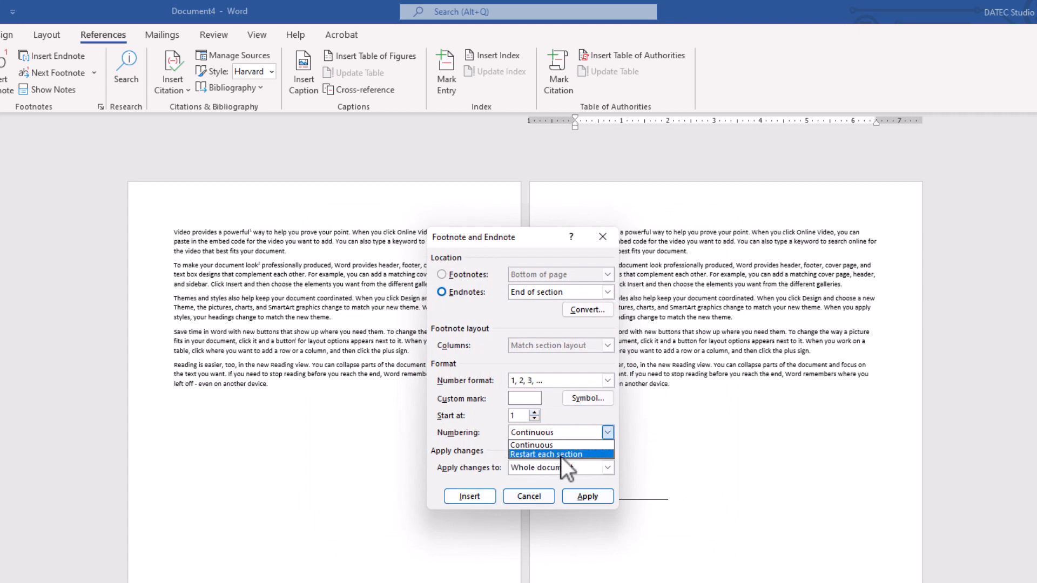
{"action": "left_click", "coordinate": [550, 454]}
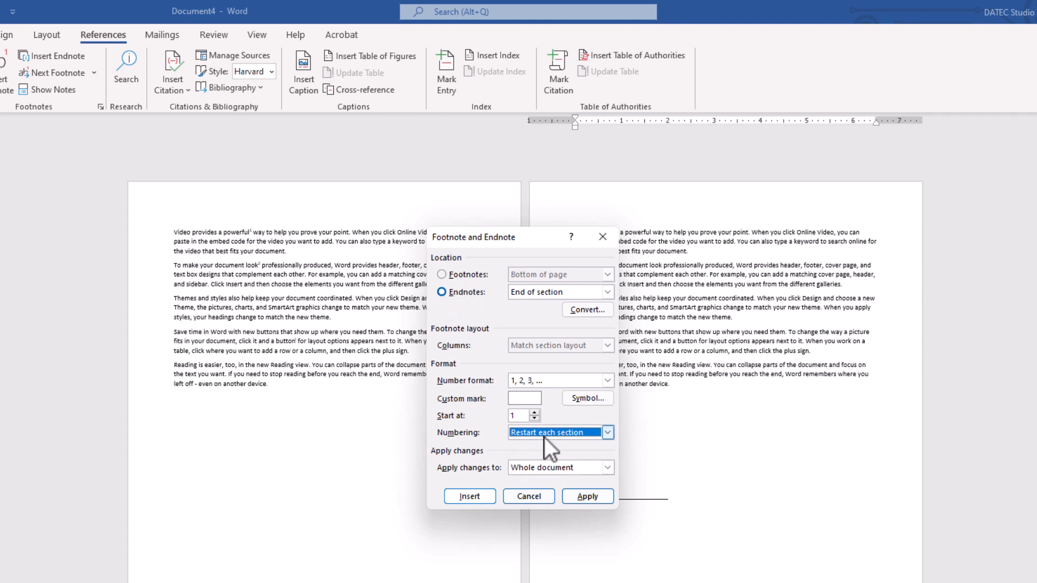
- Set footnotes to continuous A, B, C lettering applied to the whole document
{"action": "left_click", "coordinate": [442, 274]}
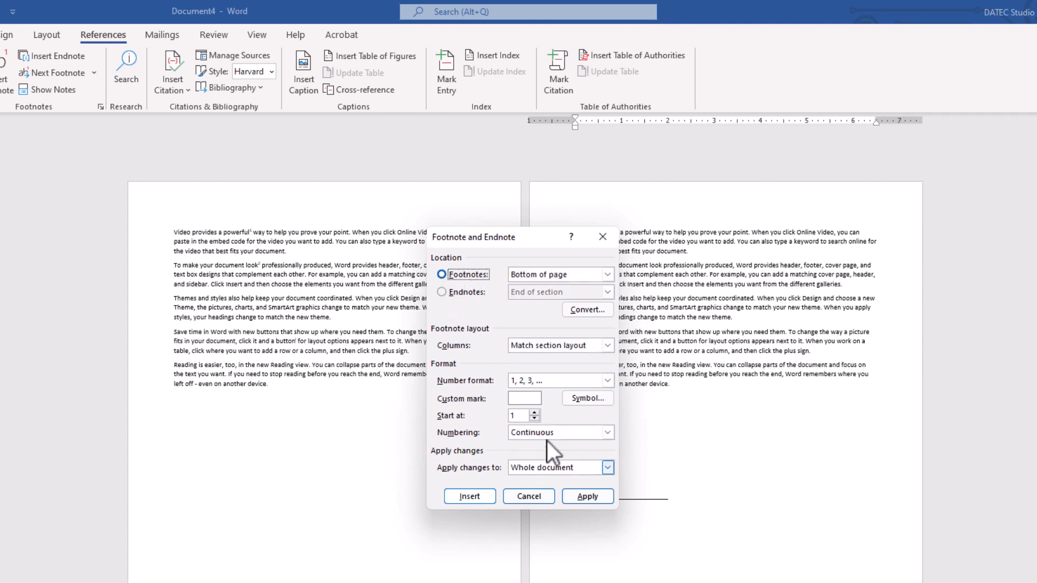
{"action": "left_click", "coordinate": [605, 433]}
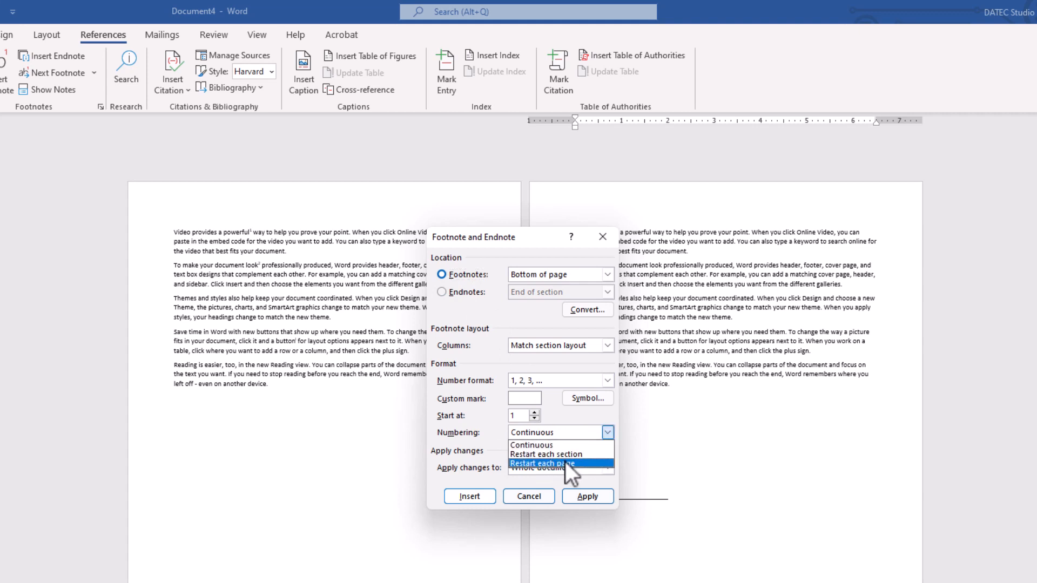
{"action": "mouse_move", "coordinate": [541, 477]}
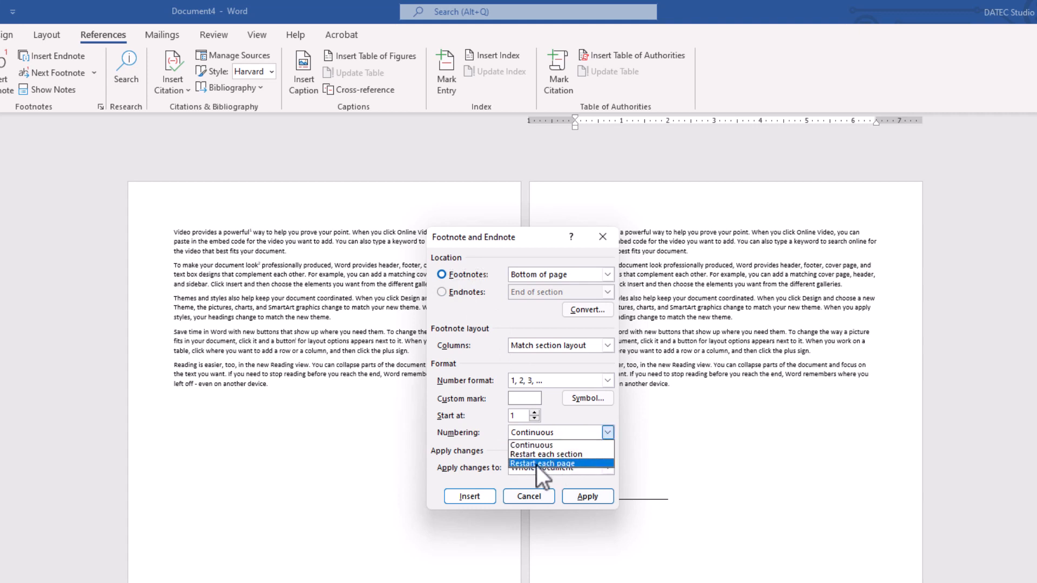
{"action": "mouse_move", "coordinate": [537, 445]}
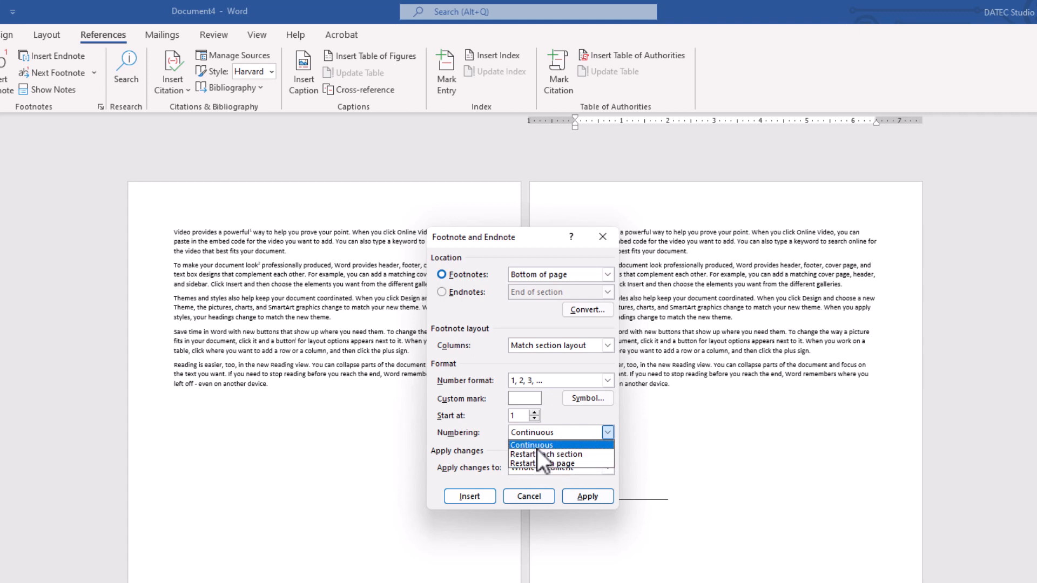
{"action": "left_click", "coordinate": [531, 444]}
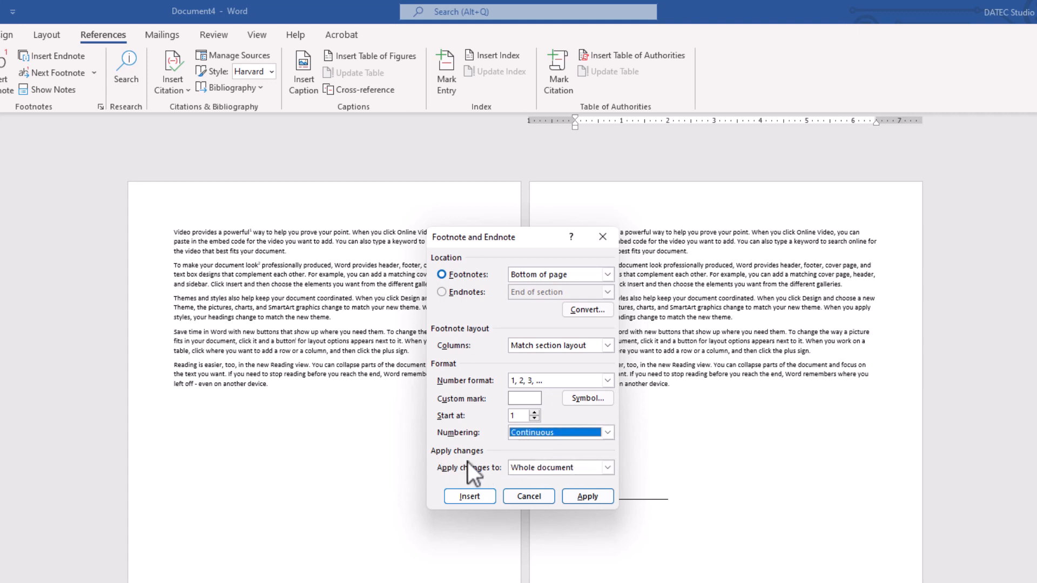
{"action": "left_click", "coordinate": [606, 468]}
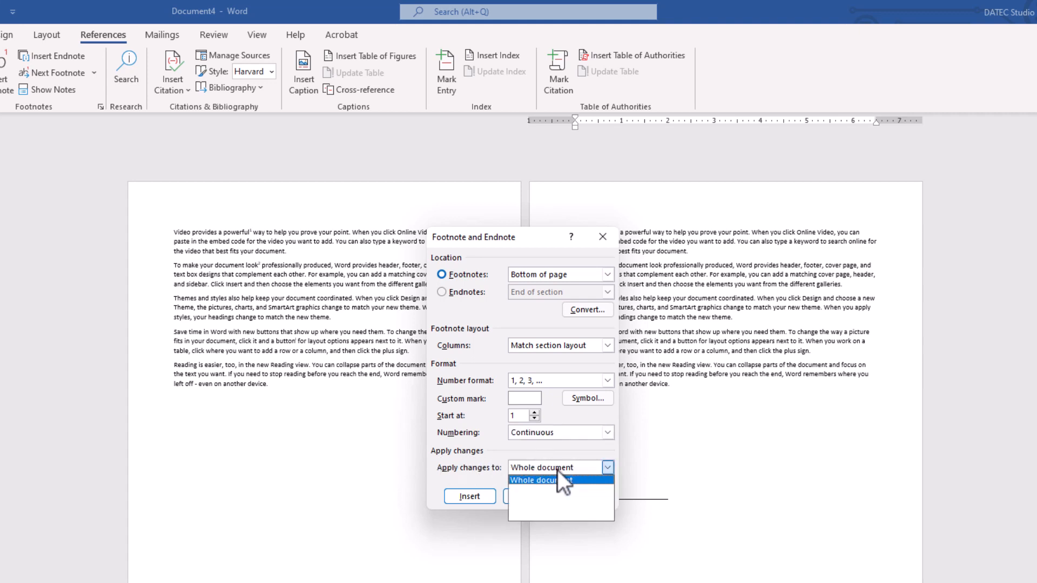
{"action": "left_click", "coordinate": [536, 480]}
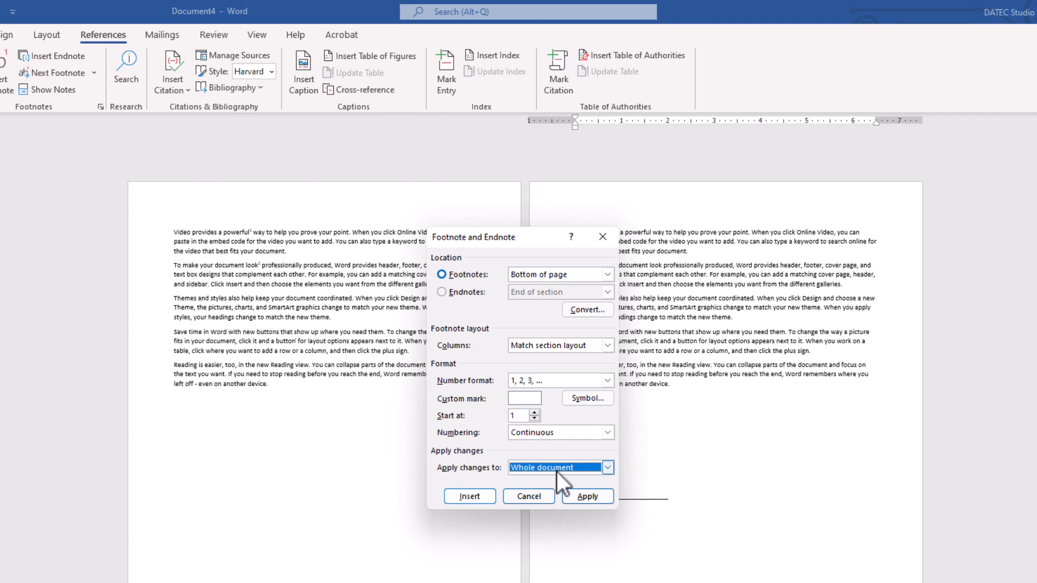
{"action": "mouse_move", "coordinate": [530, 487]}
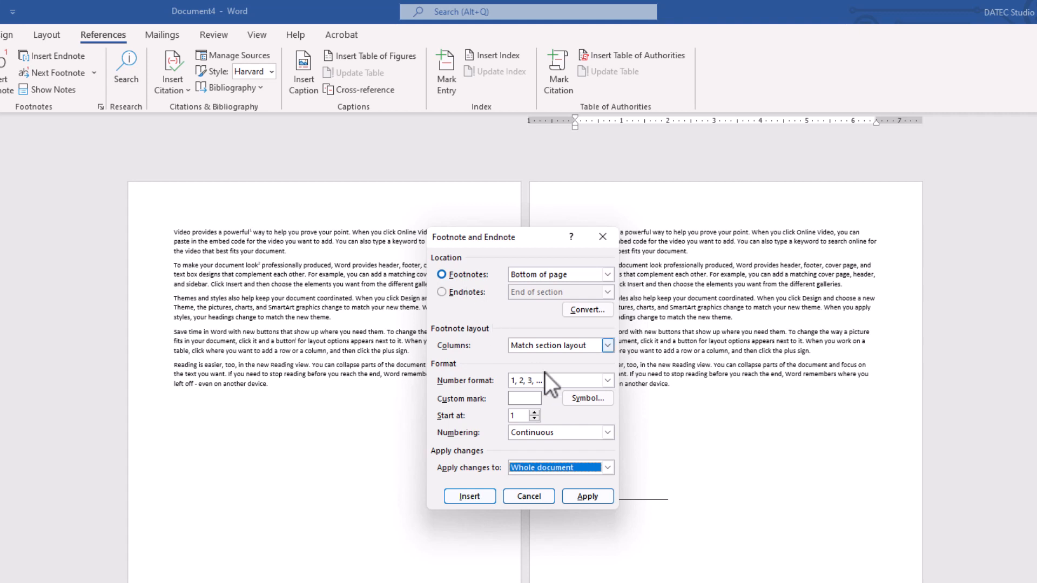
{"action": "mouse_move", "coordinate": [471, 301]}
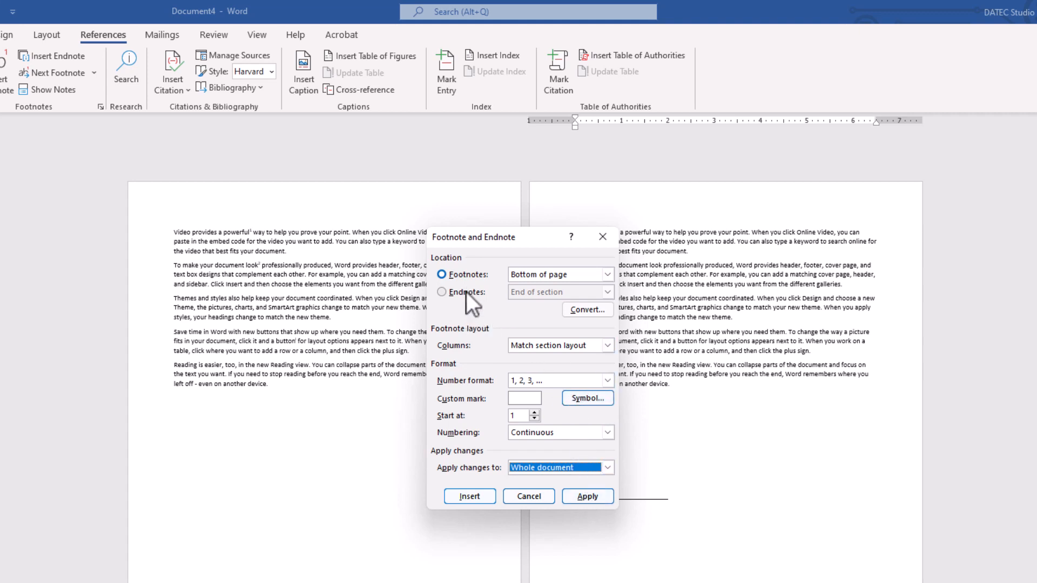
{"action": "mouse_move", "coordinate": [510, 374]}
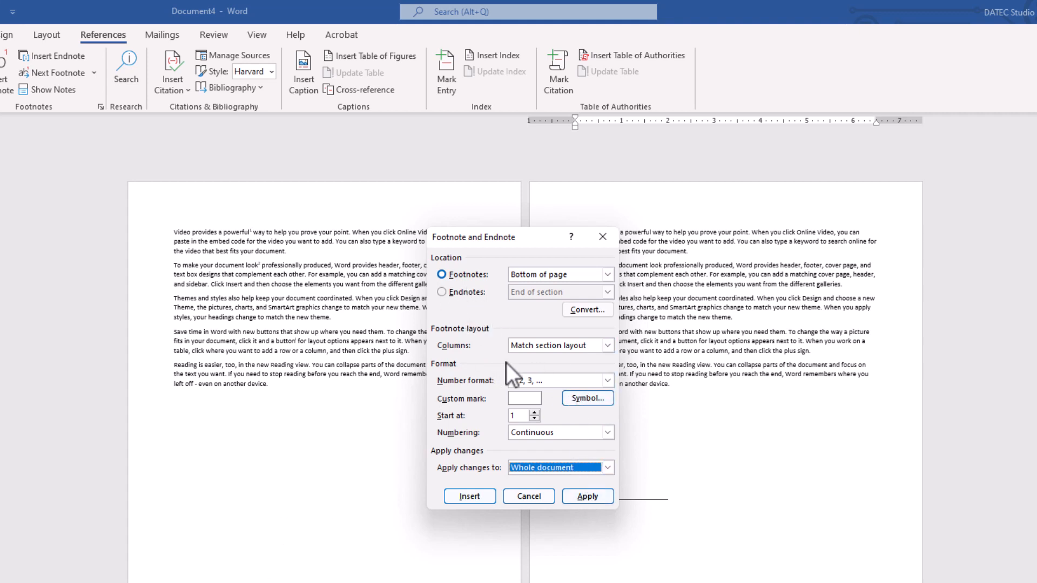
{"action": "left_click", "coordinate": [606, 381]}
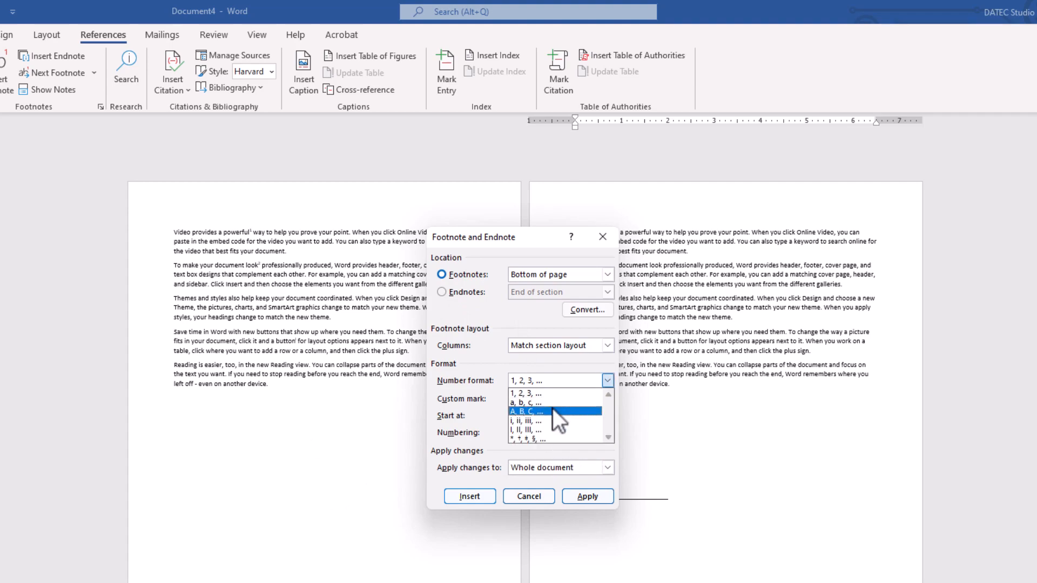
{"action": "left_click", "coordinate": [522, 411]}
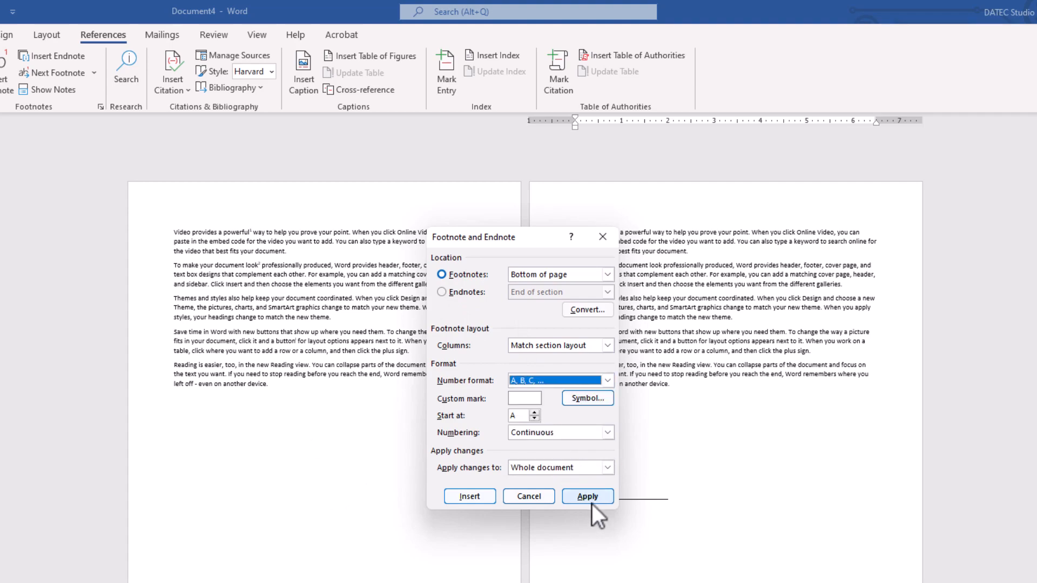
{"action": "left_click", "coordinate": [587, 496]}
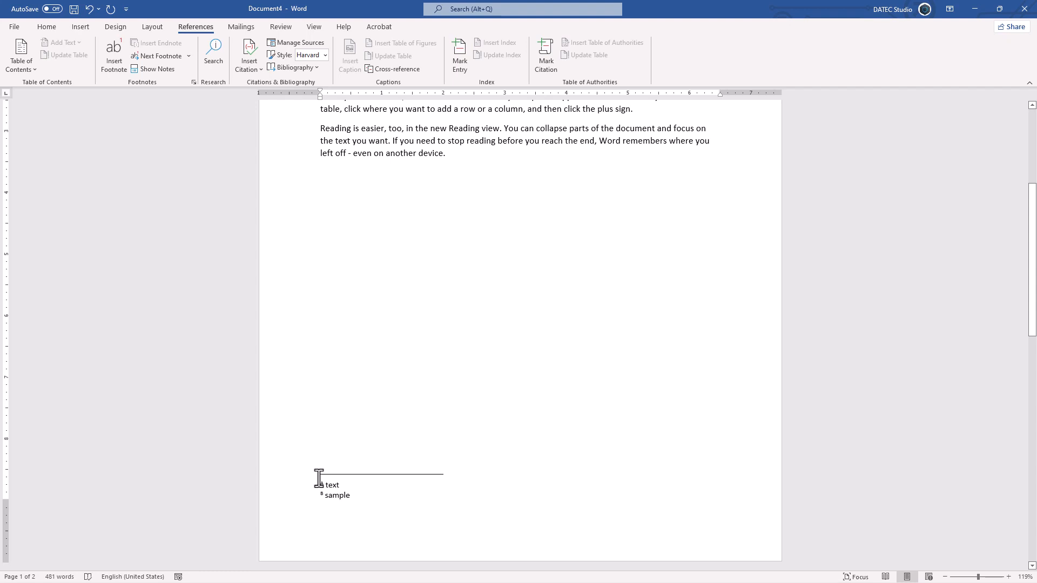
{"action": "mouse_move", "coordinate": [341, 478]}
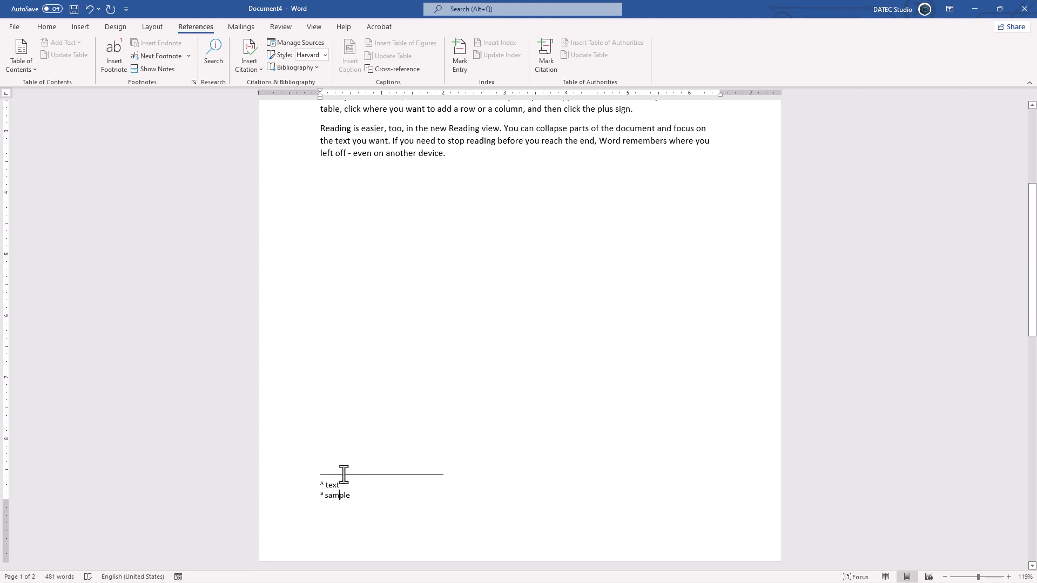
{"action": "mouse_move", "coordinate": [357, 474]}
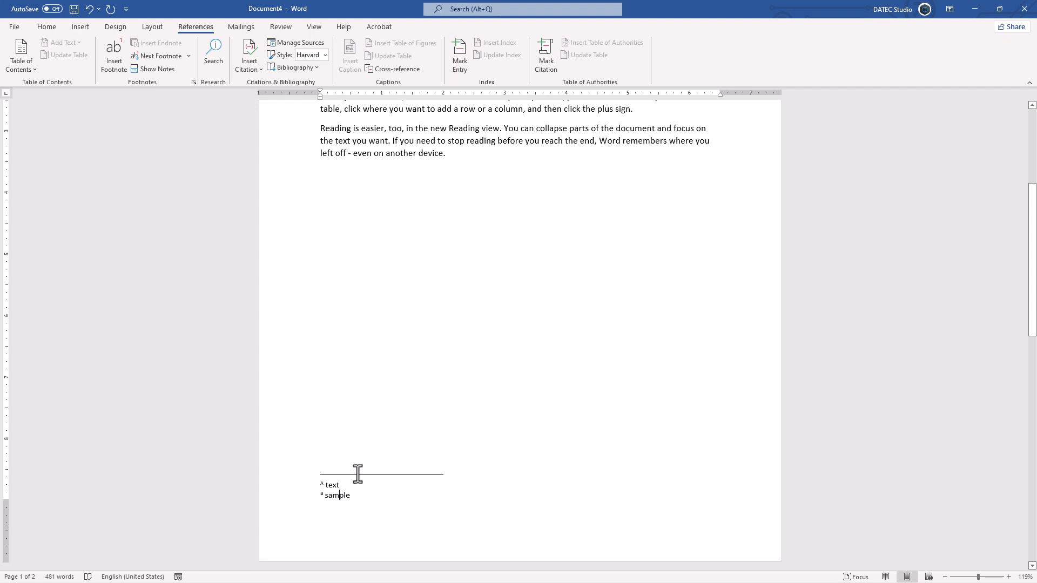
{"action": "mouse_move", "coordinate": [354, 478]}
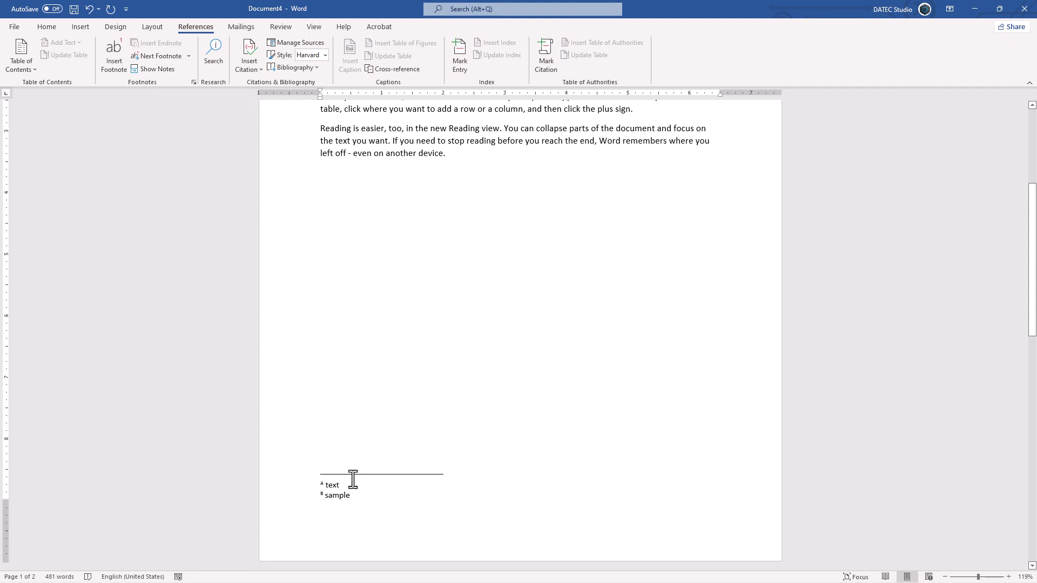